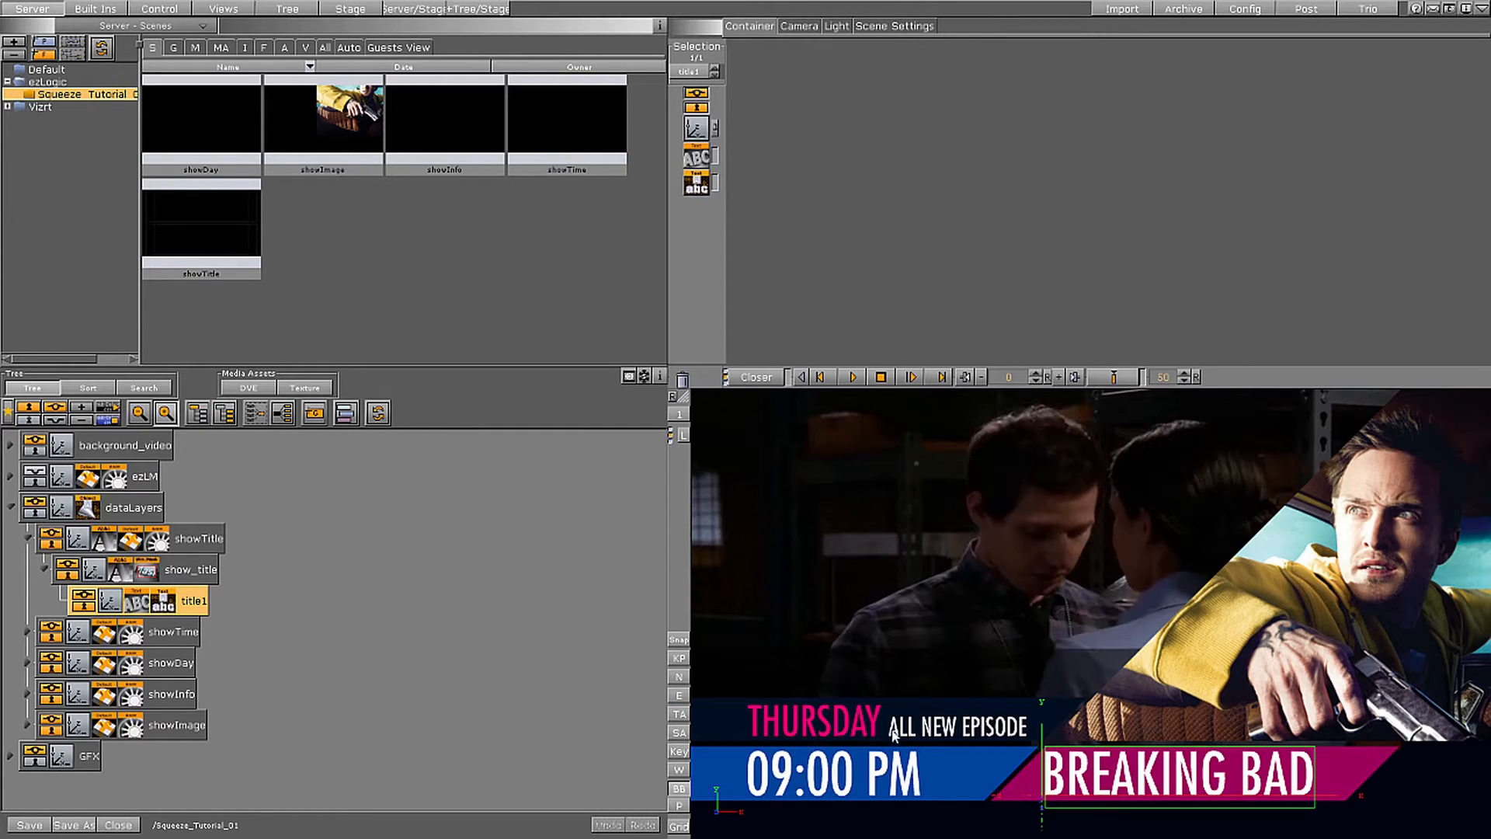
mouse_move(282, 597)
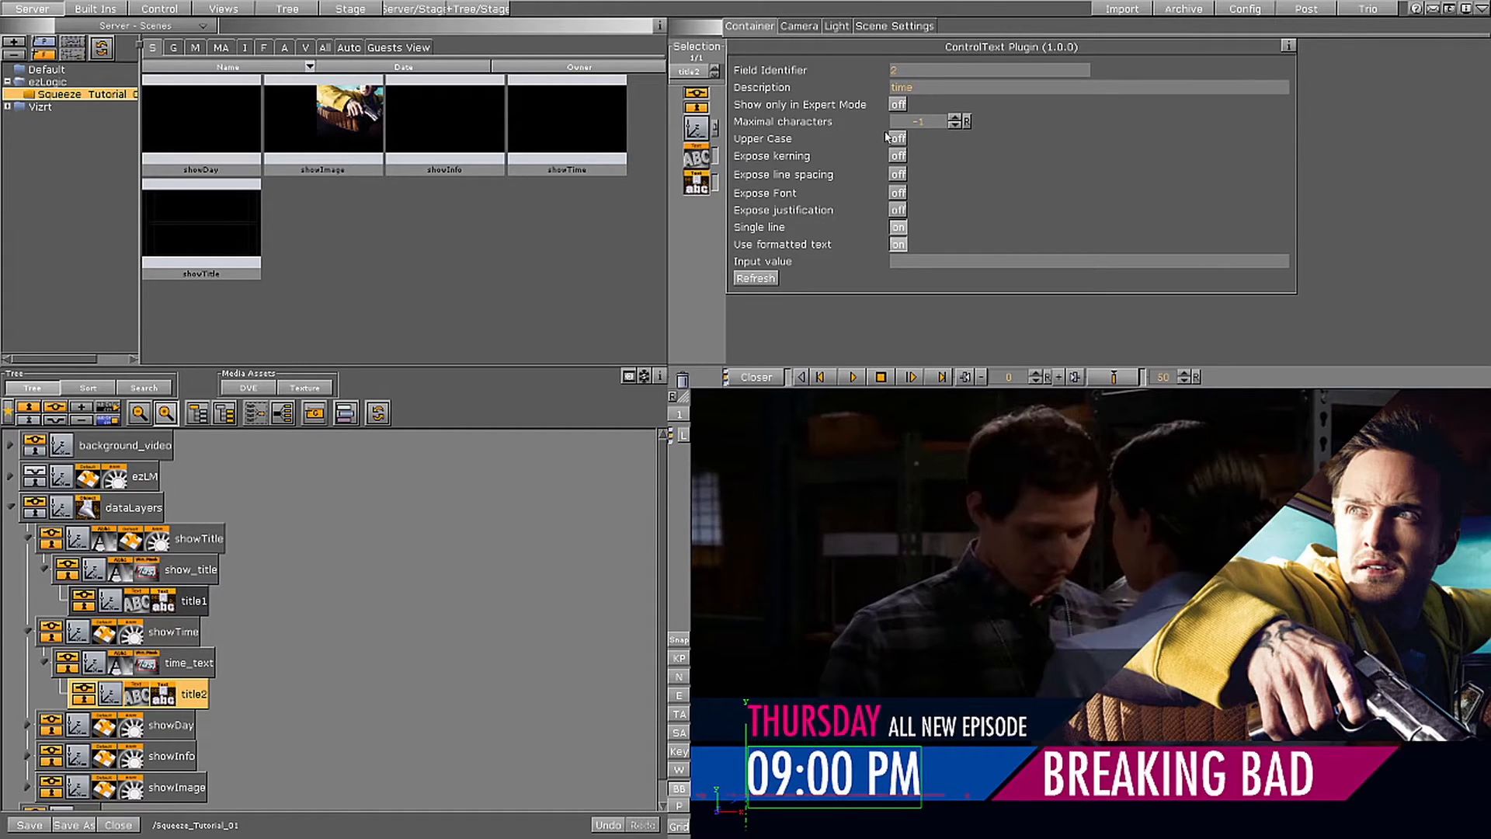
Step: Key the showTime layer's position so ezLogic records it for the Change animation
click(914, 87)
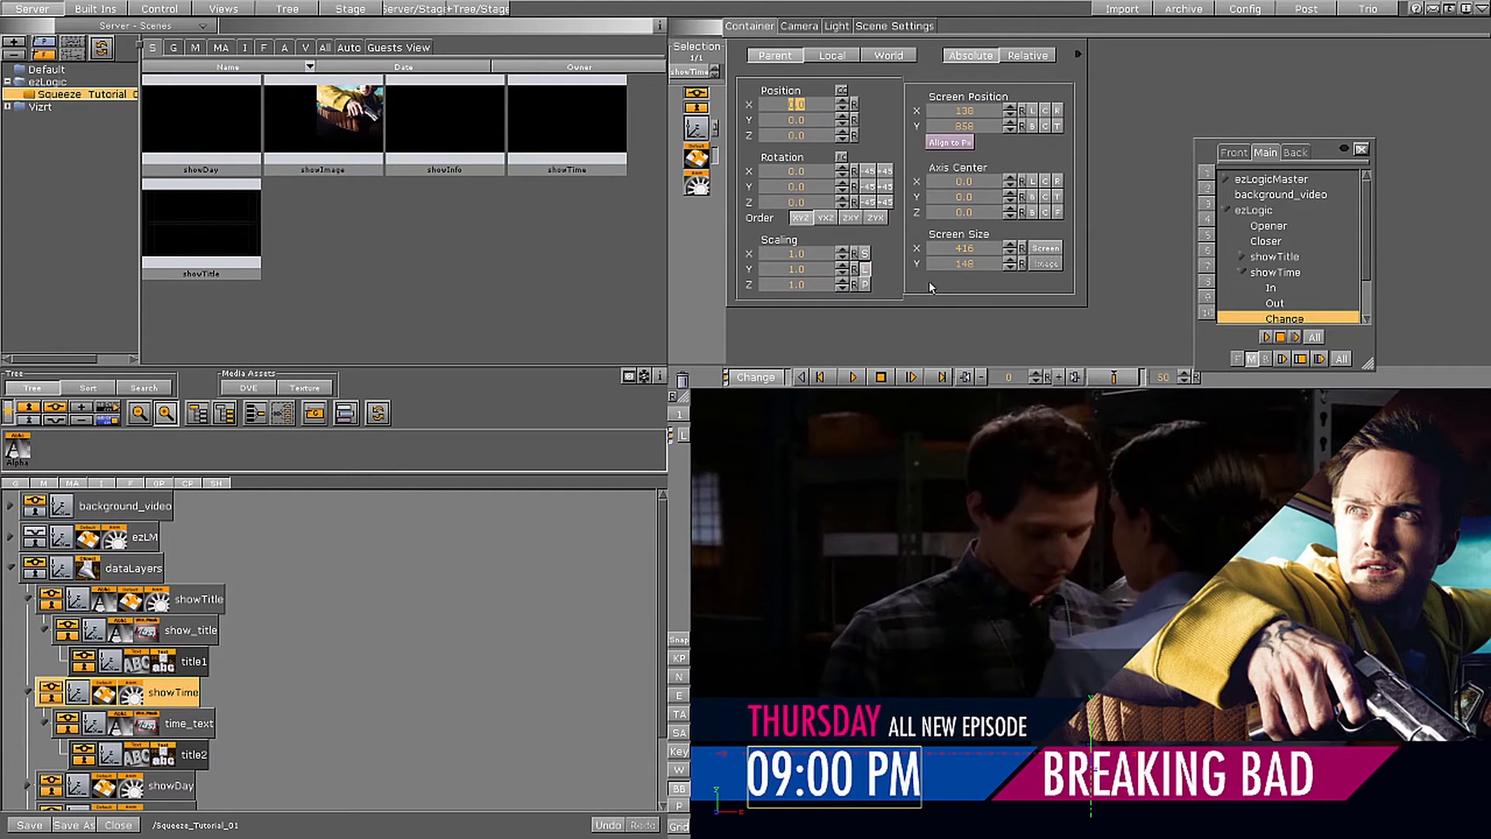
mouse_move(1115, 377)
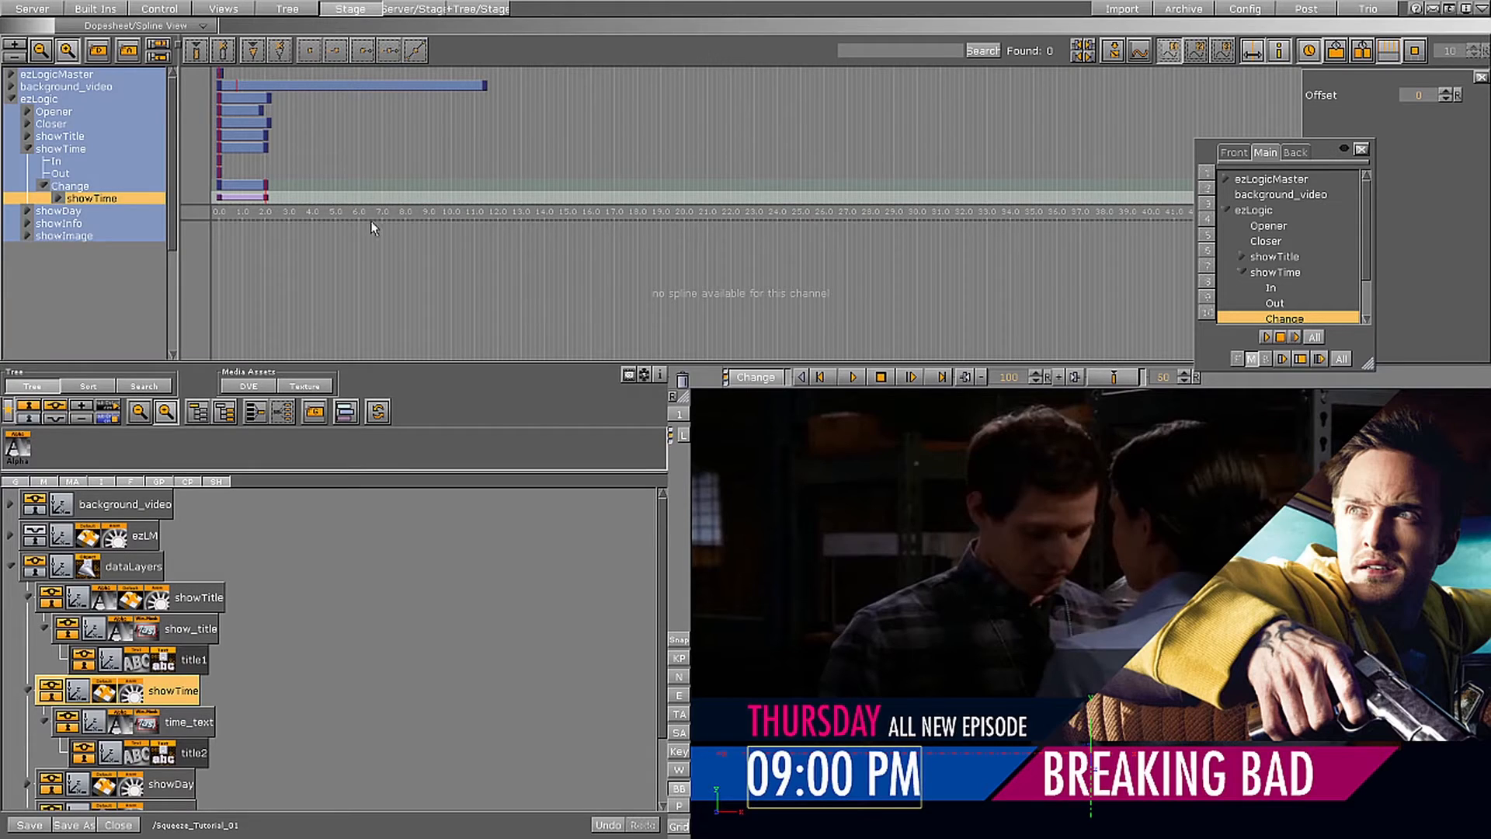
Step: Expand showTime's channels under the Change director, then scroll the scene tree toward the card backgrounds
click(68, 185)
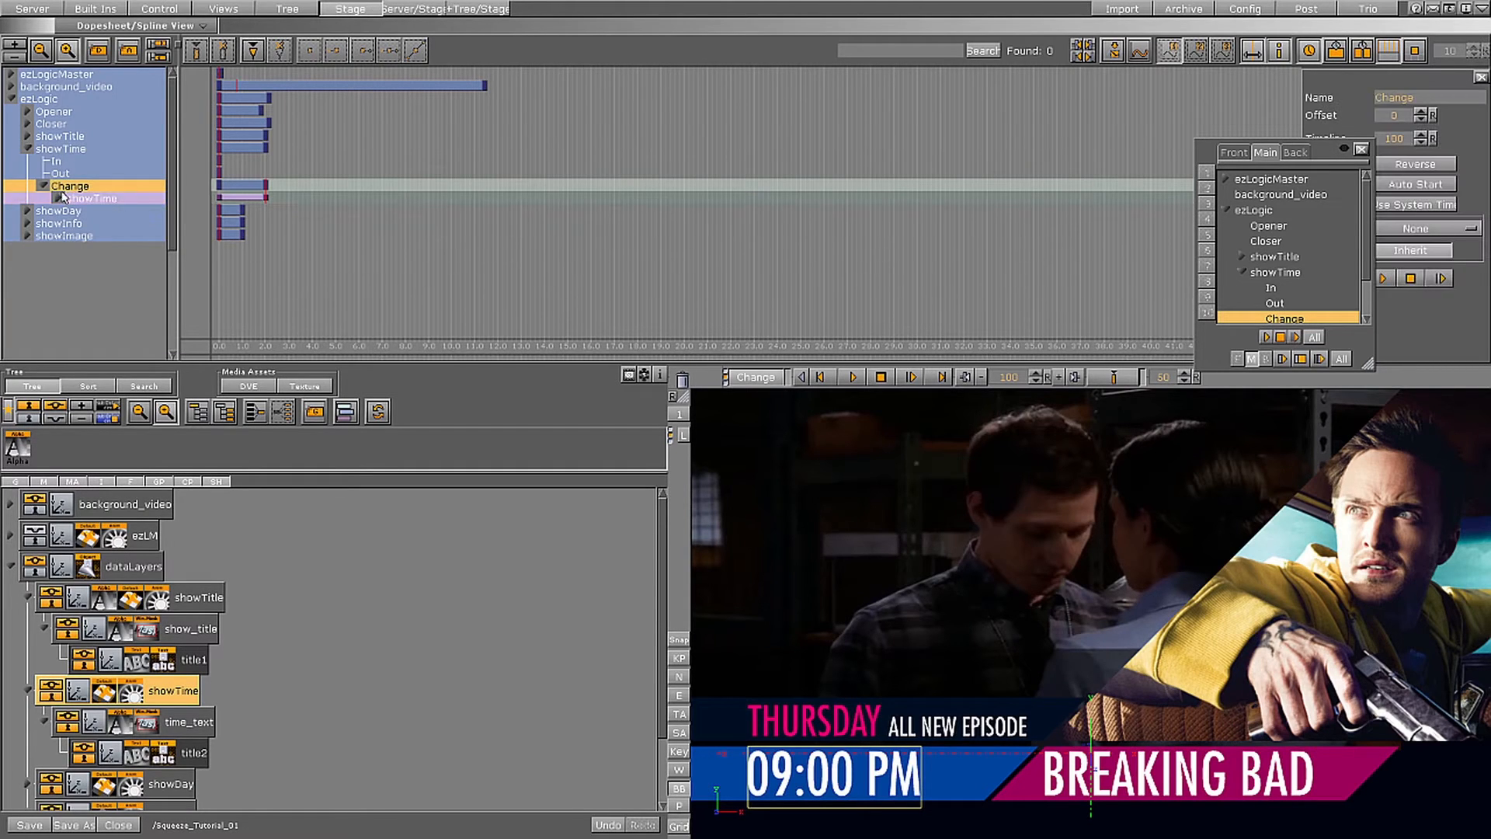
click(75, 197)
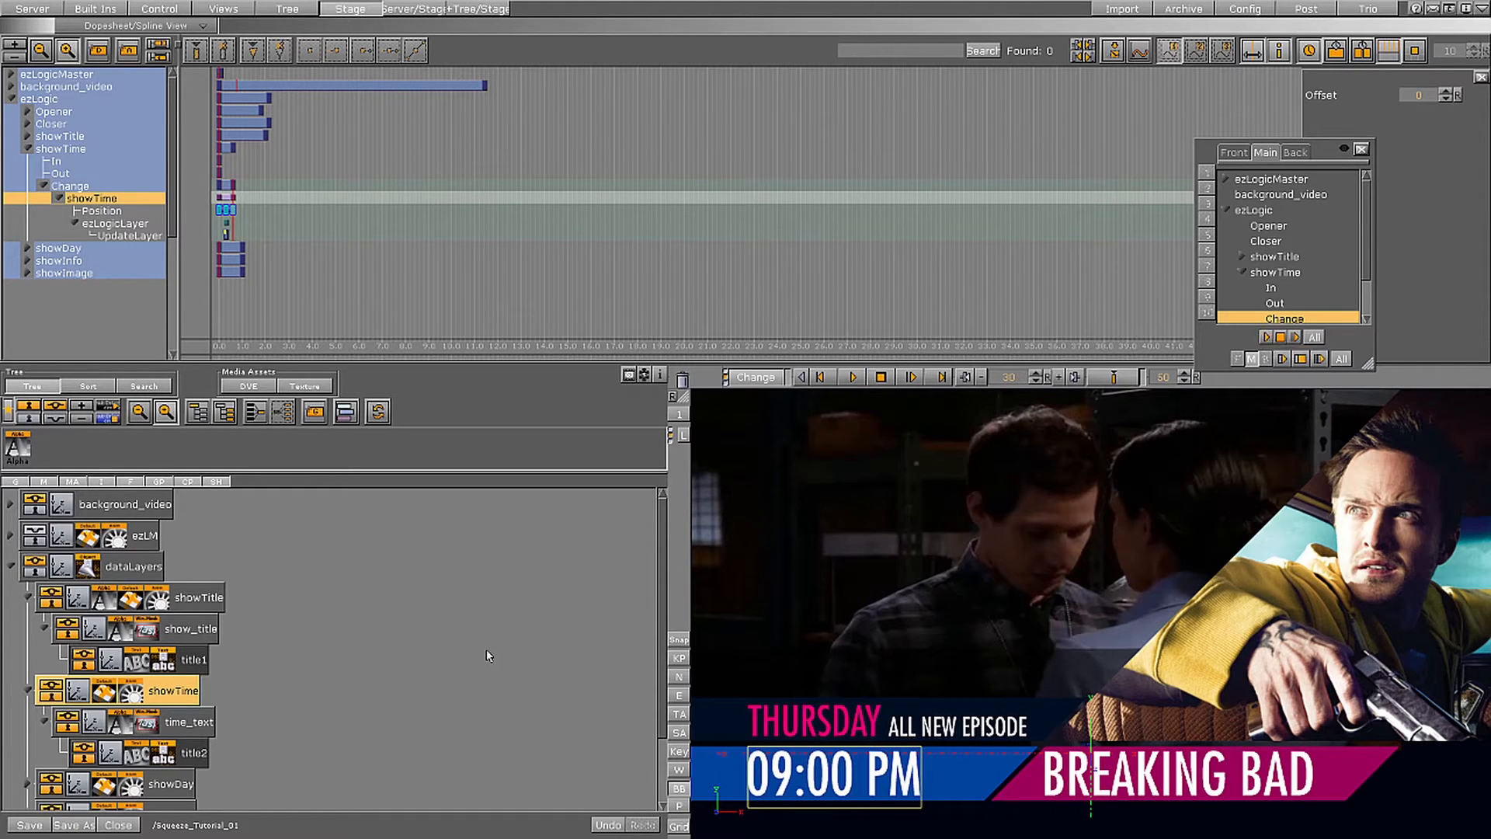
mouse_move(632, 626)
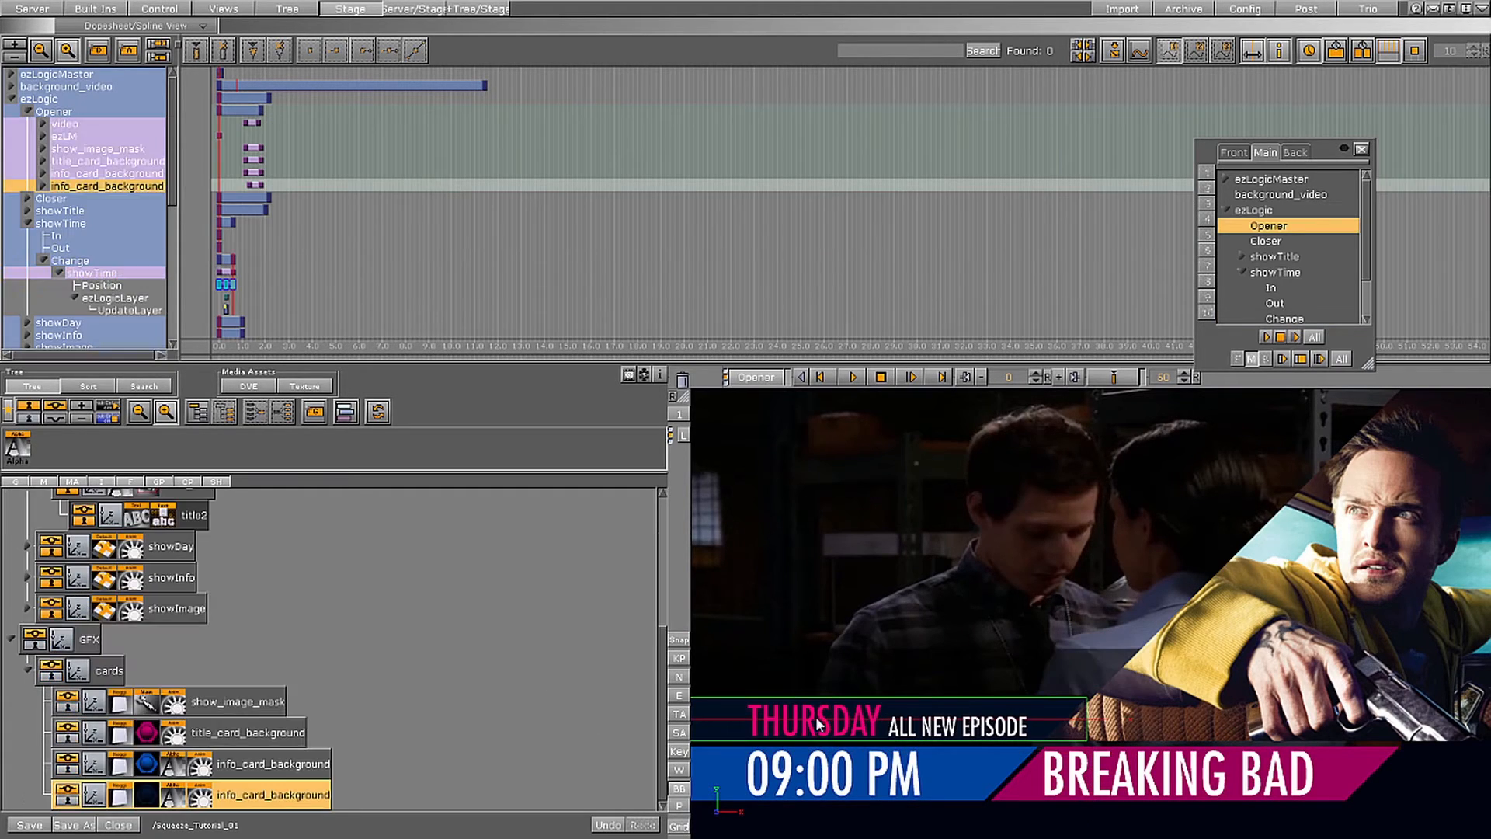
scroll(down, 3)
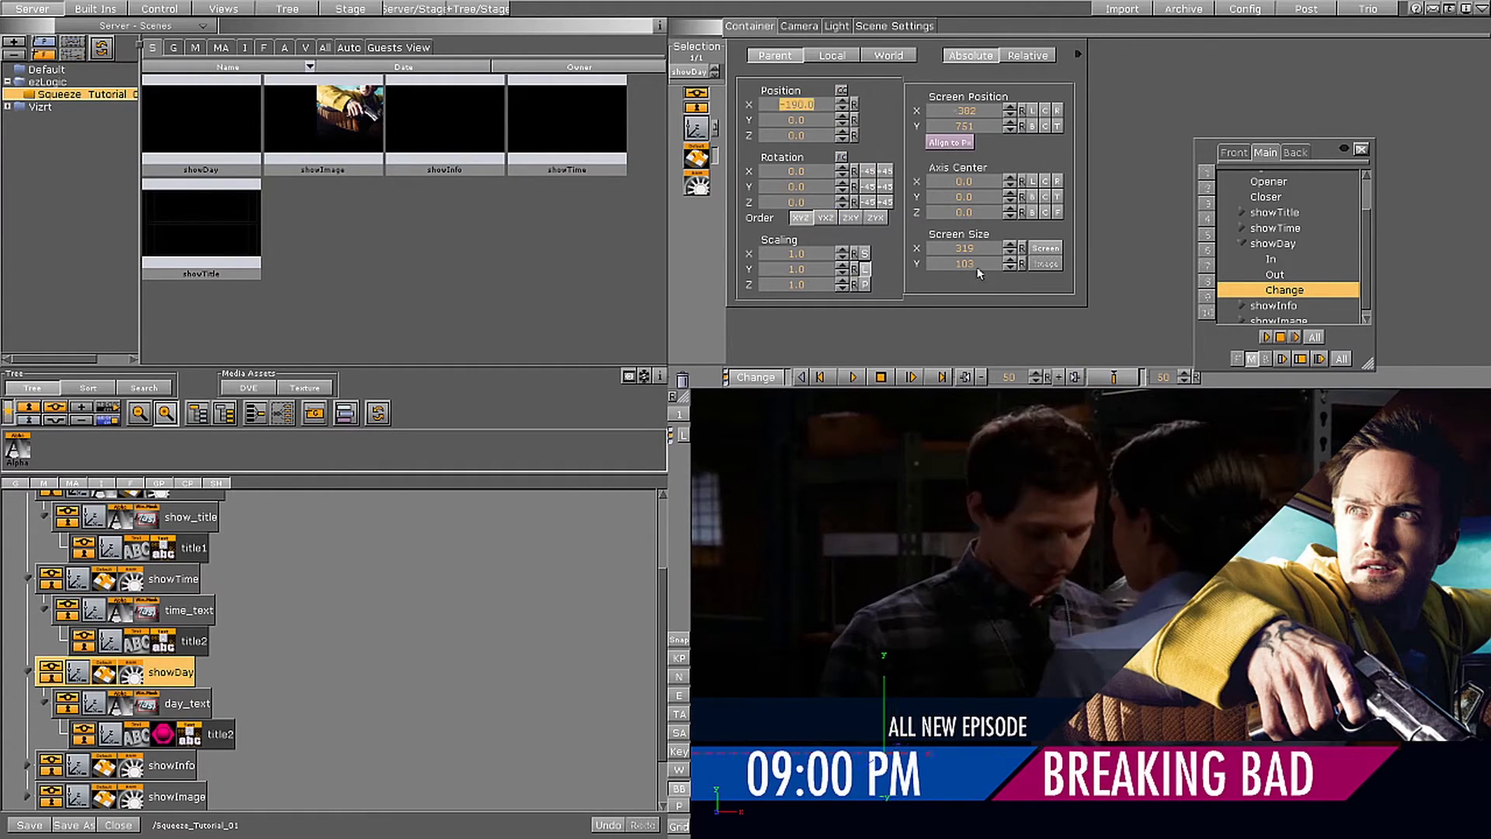
mouse_move(1115, 376)
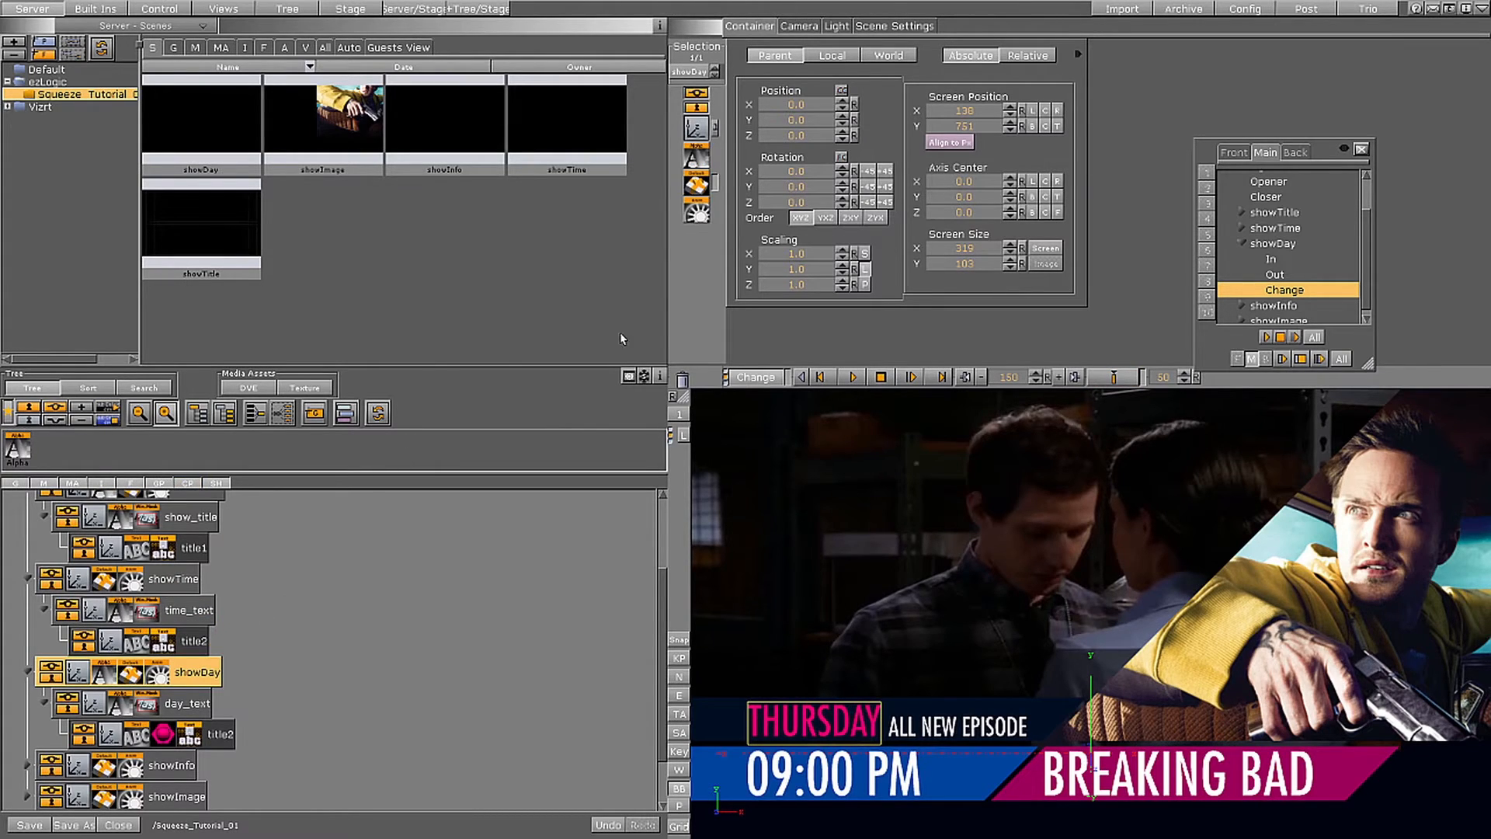
mouse_move(1319, 379)
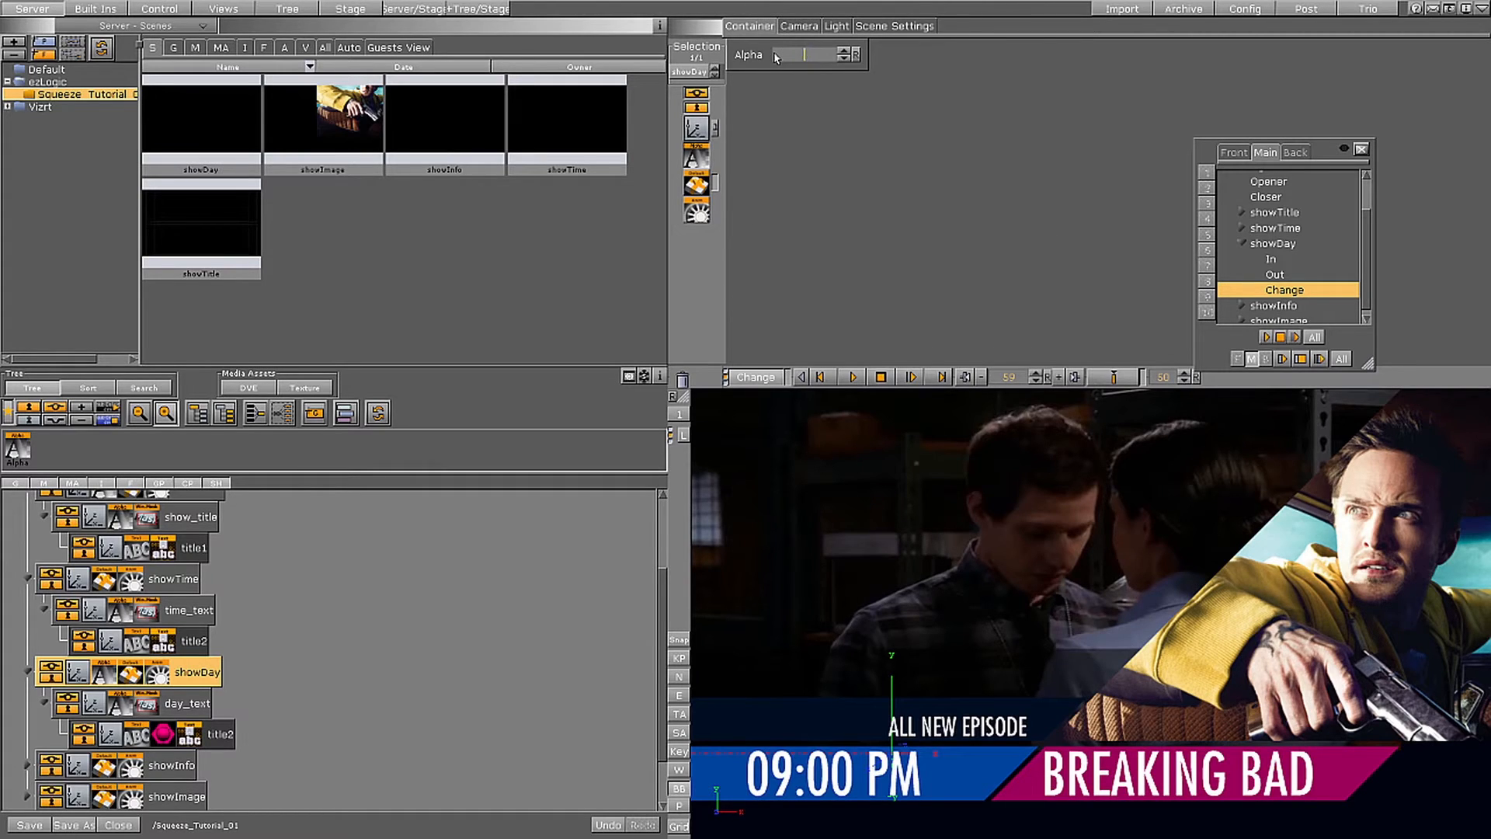
Step: Key showDay's Alpha at 0 on the start frame and 100% on the end frame, then view its Change tracks
click(820, 376)
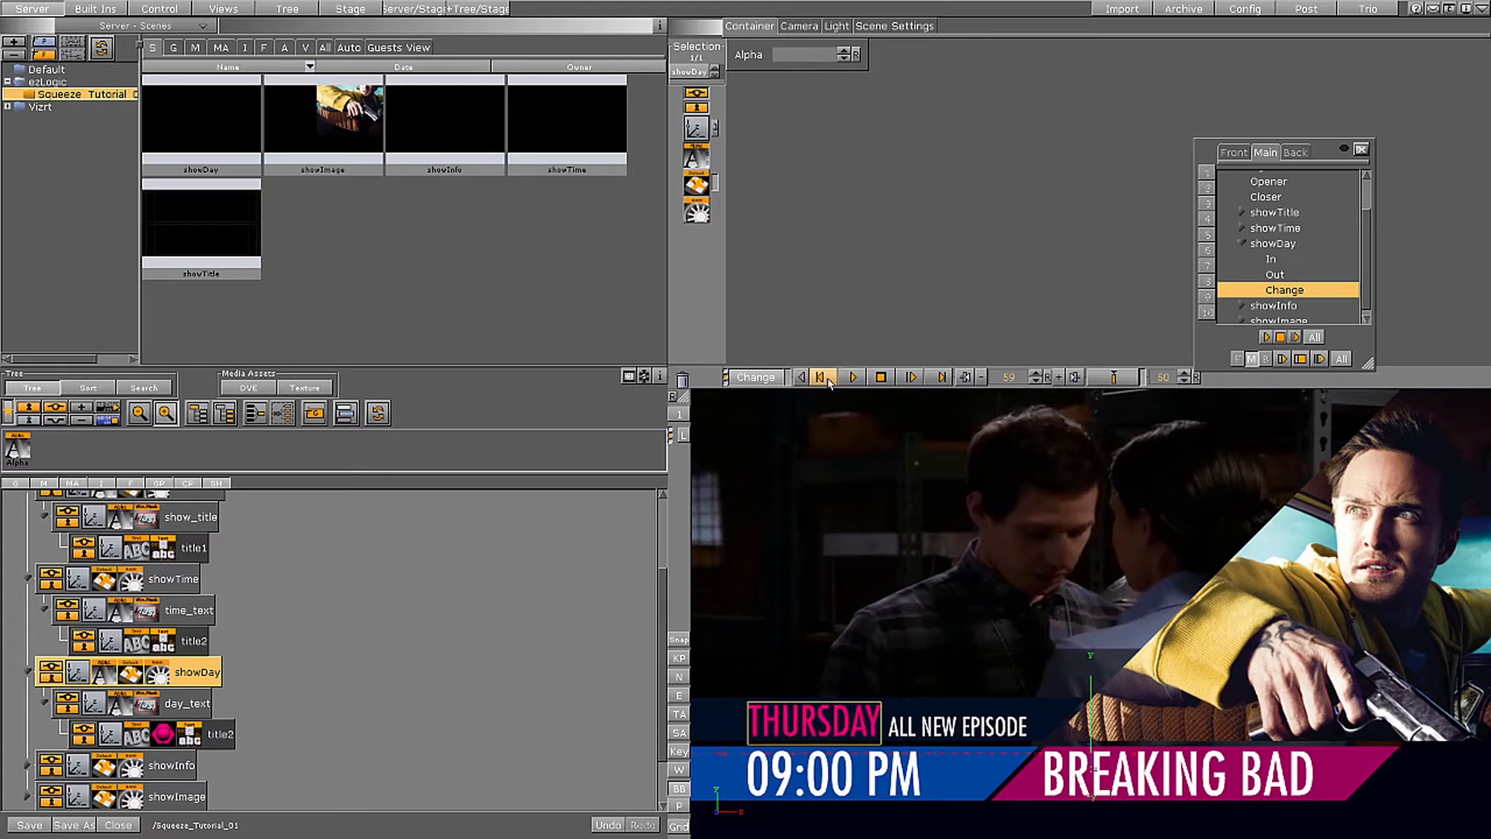
click(820, 376)
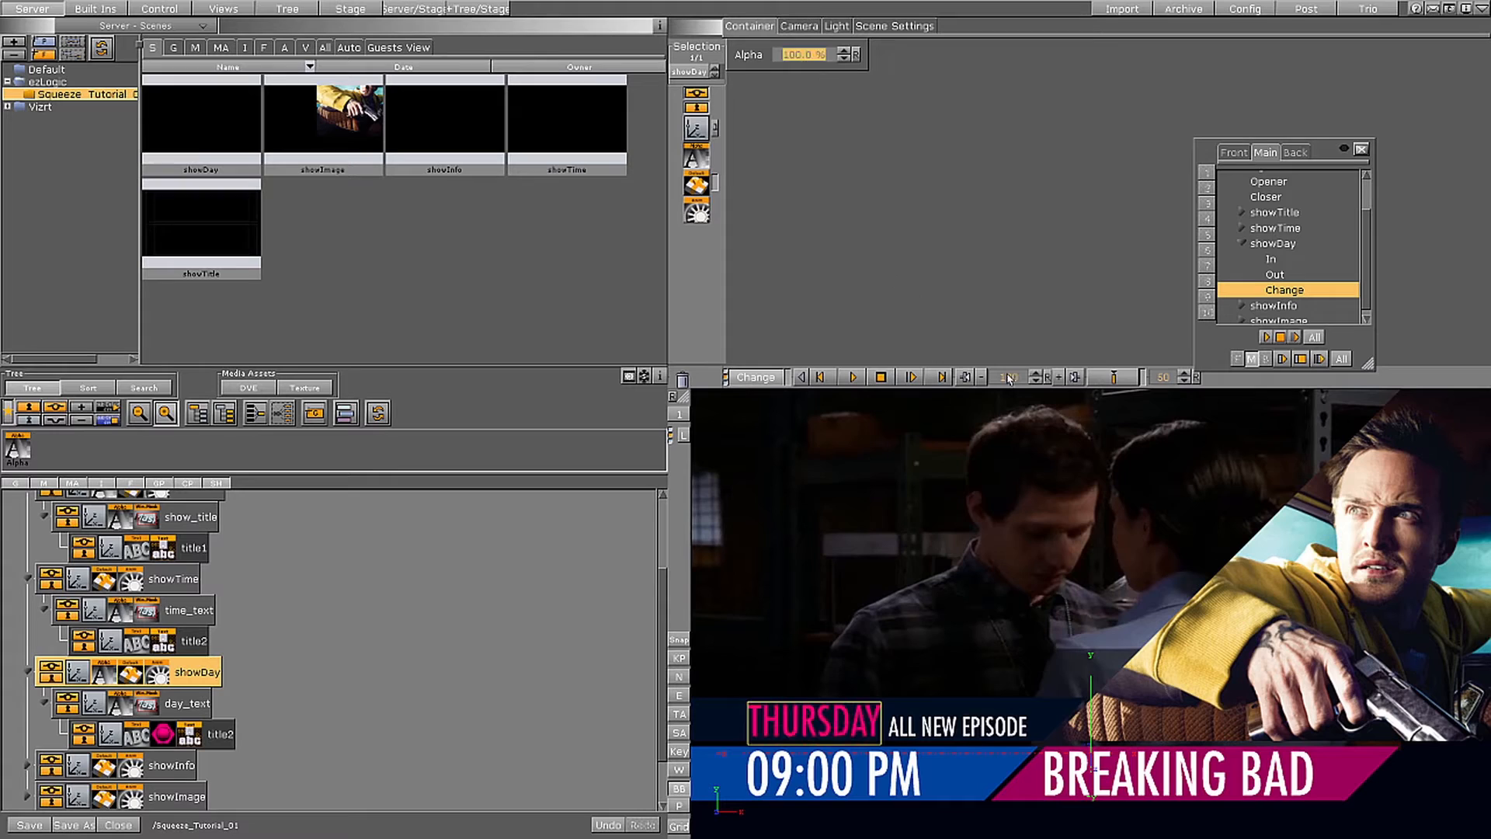
click(350, 9)
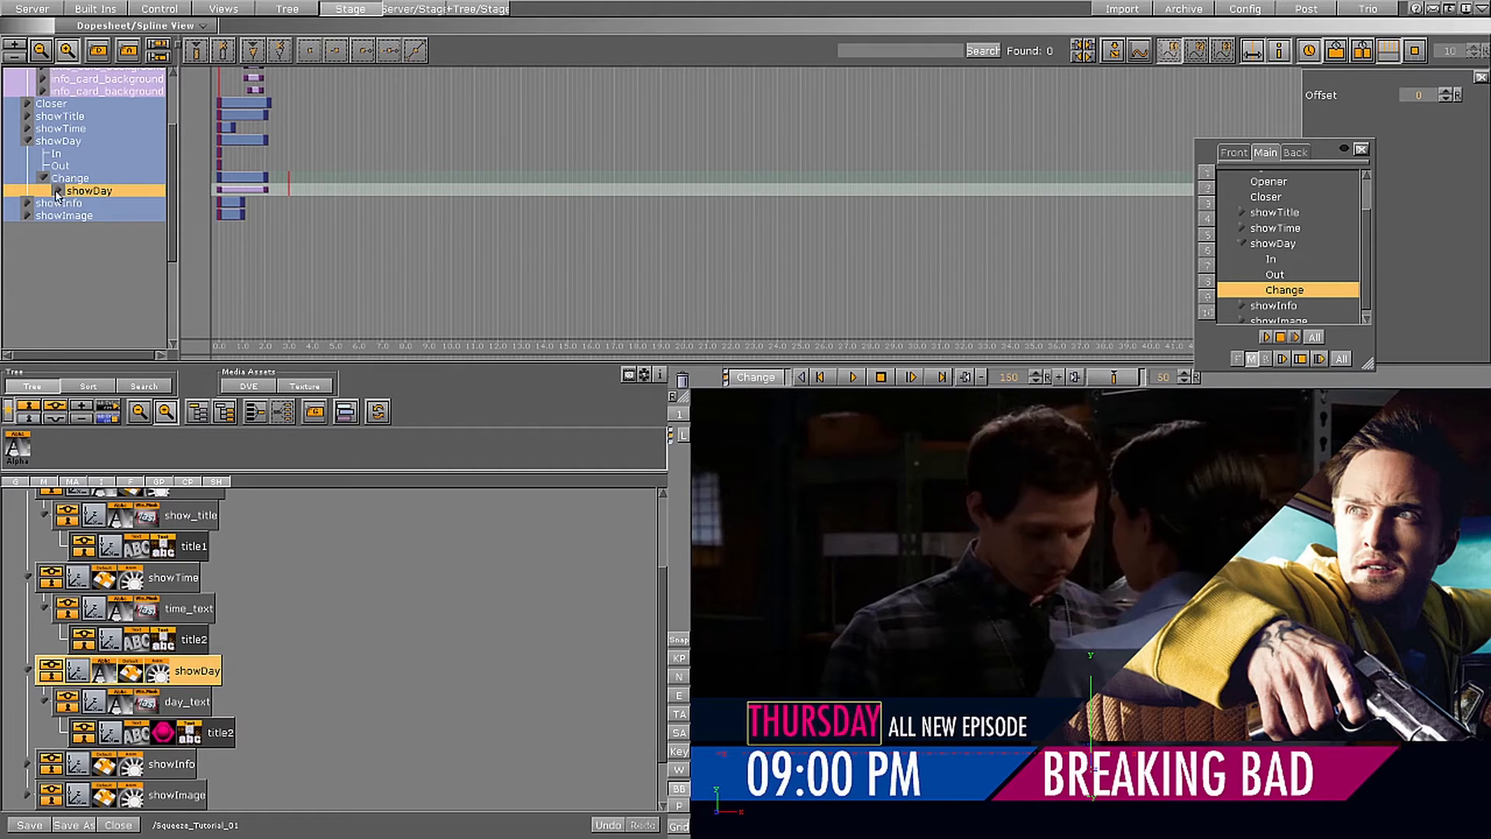
click(57, 189)
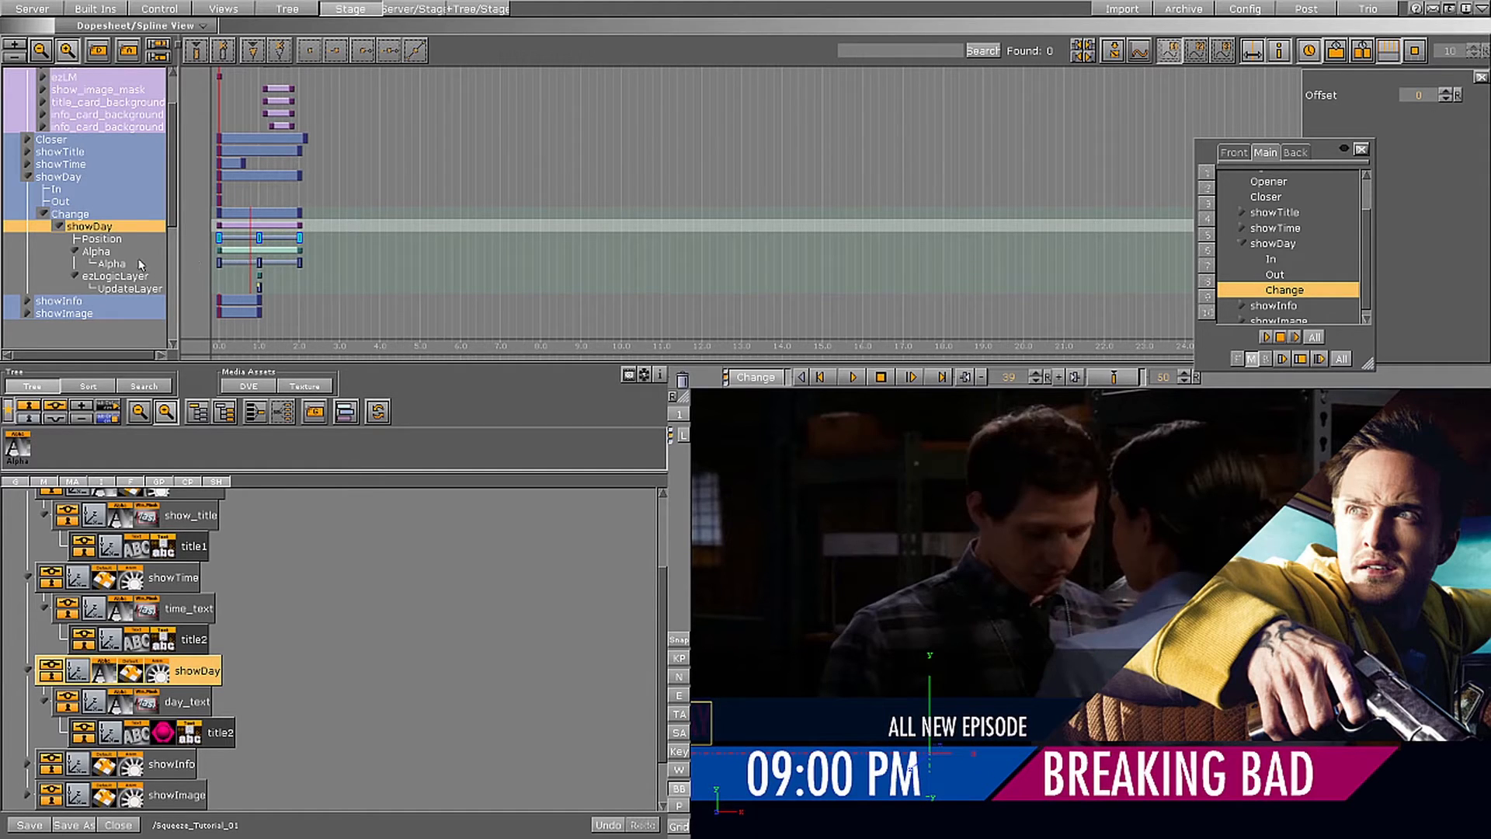
Step: Expand showDay's Alpha channel and select its keyframe to retime the fade
click(112, 263)
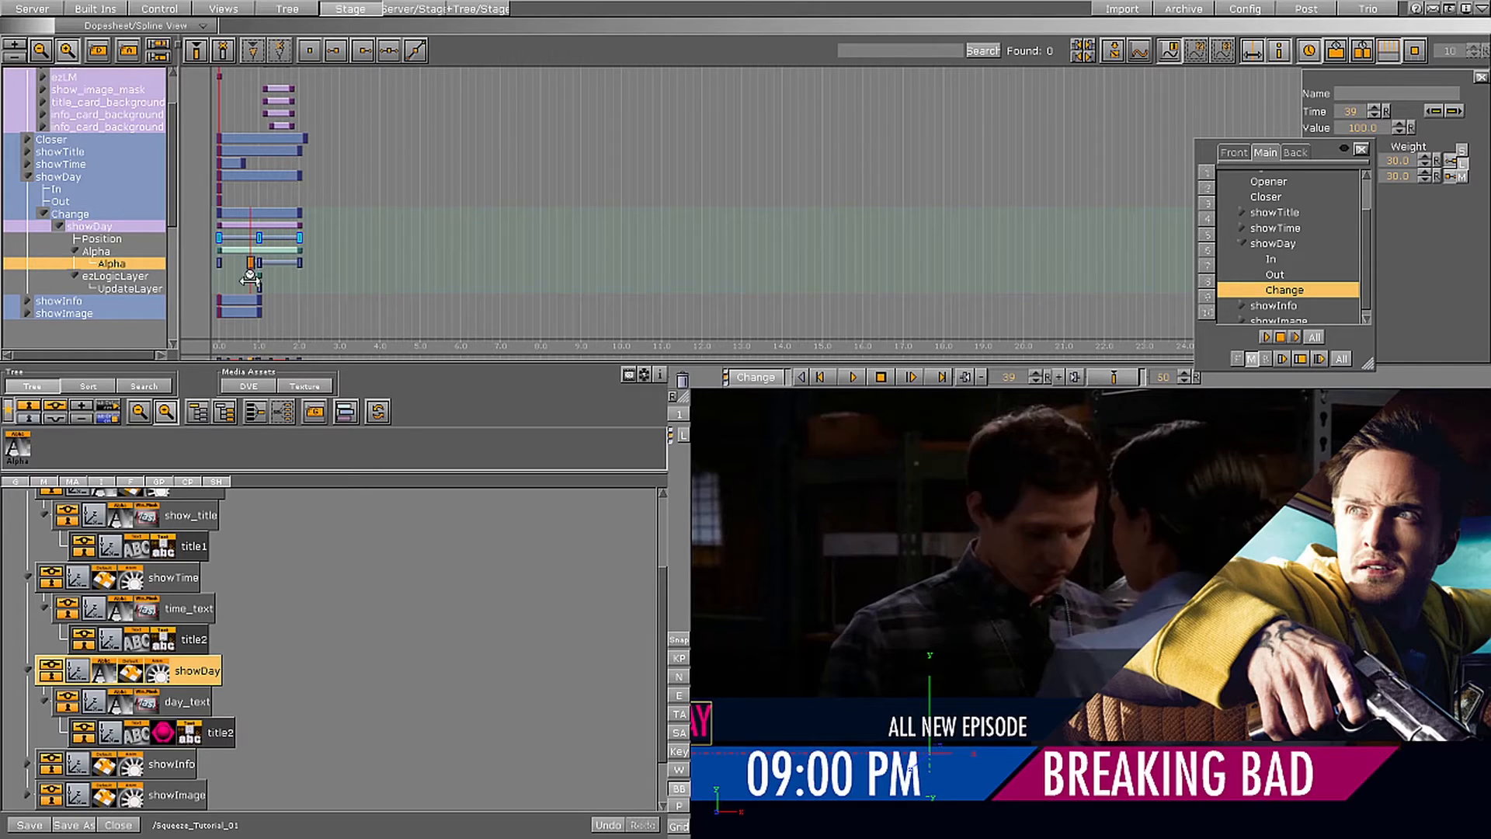
click(820, 377)
text(info)
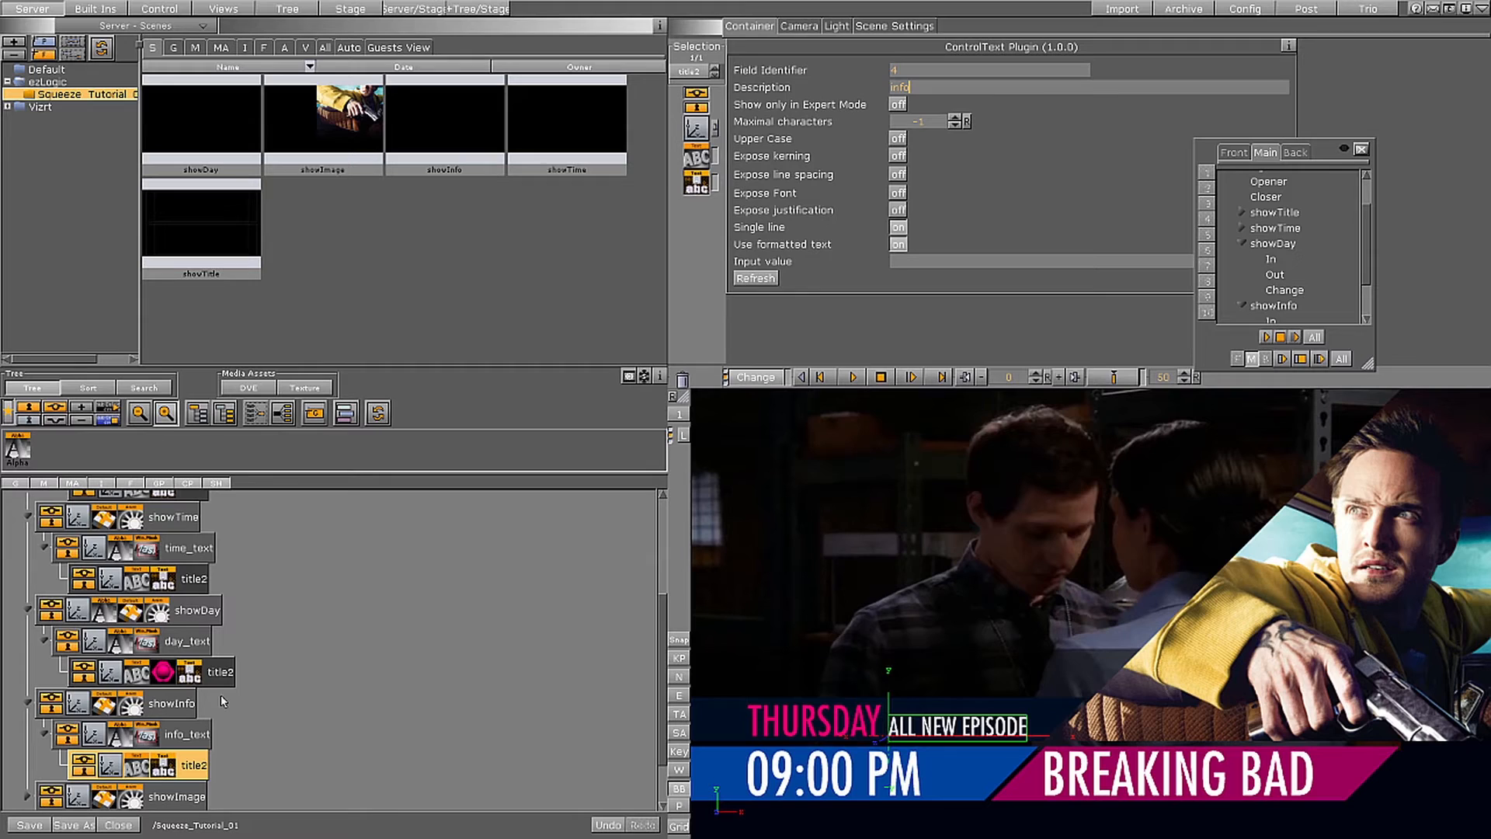
Step: Give the info text Field Identifier 4 labelled 'info' and key showInfo's position for its Change animation
click(350, 10)
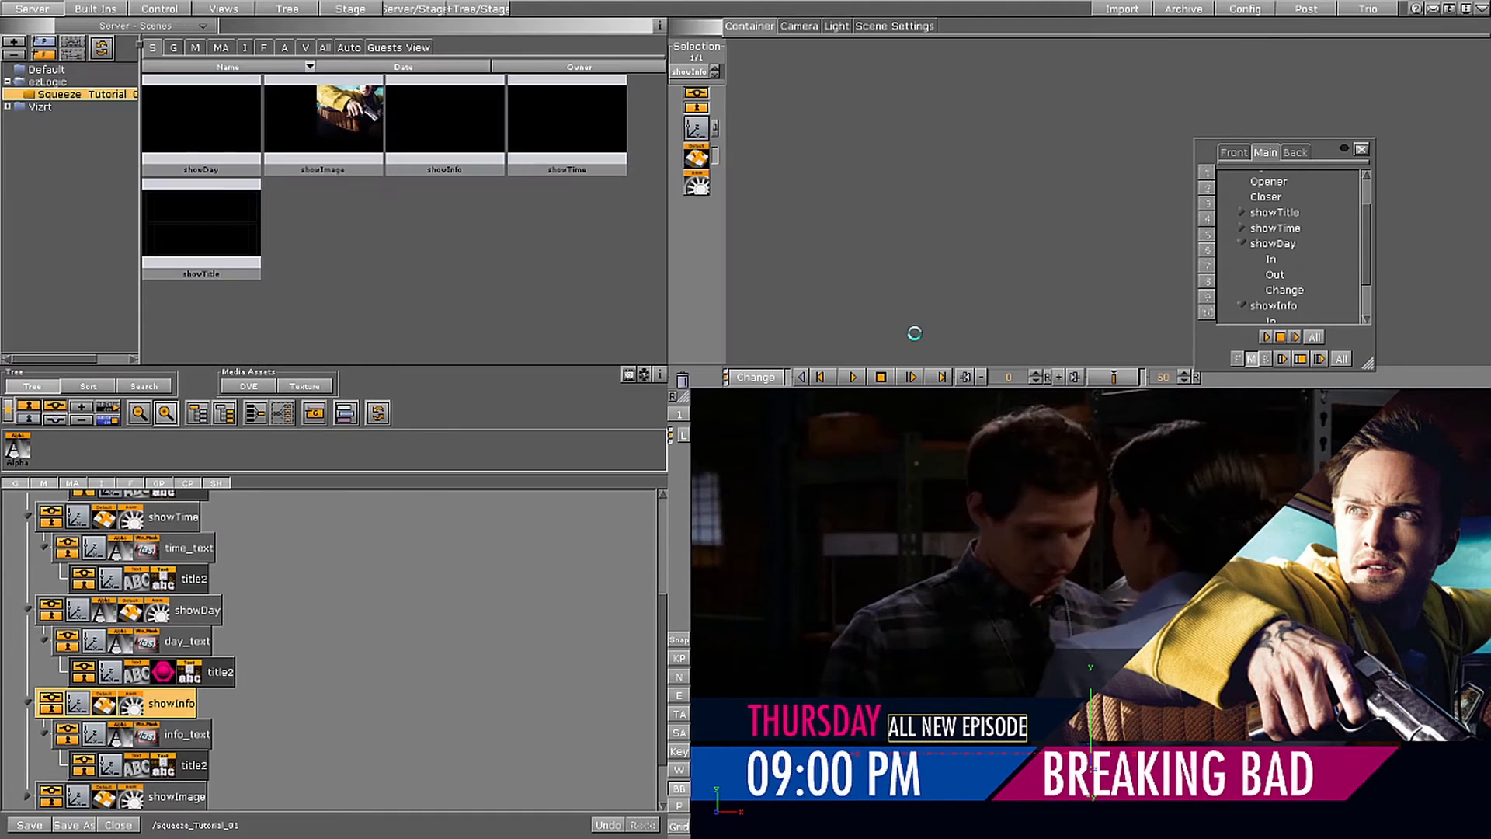
click(1286, 305)
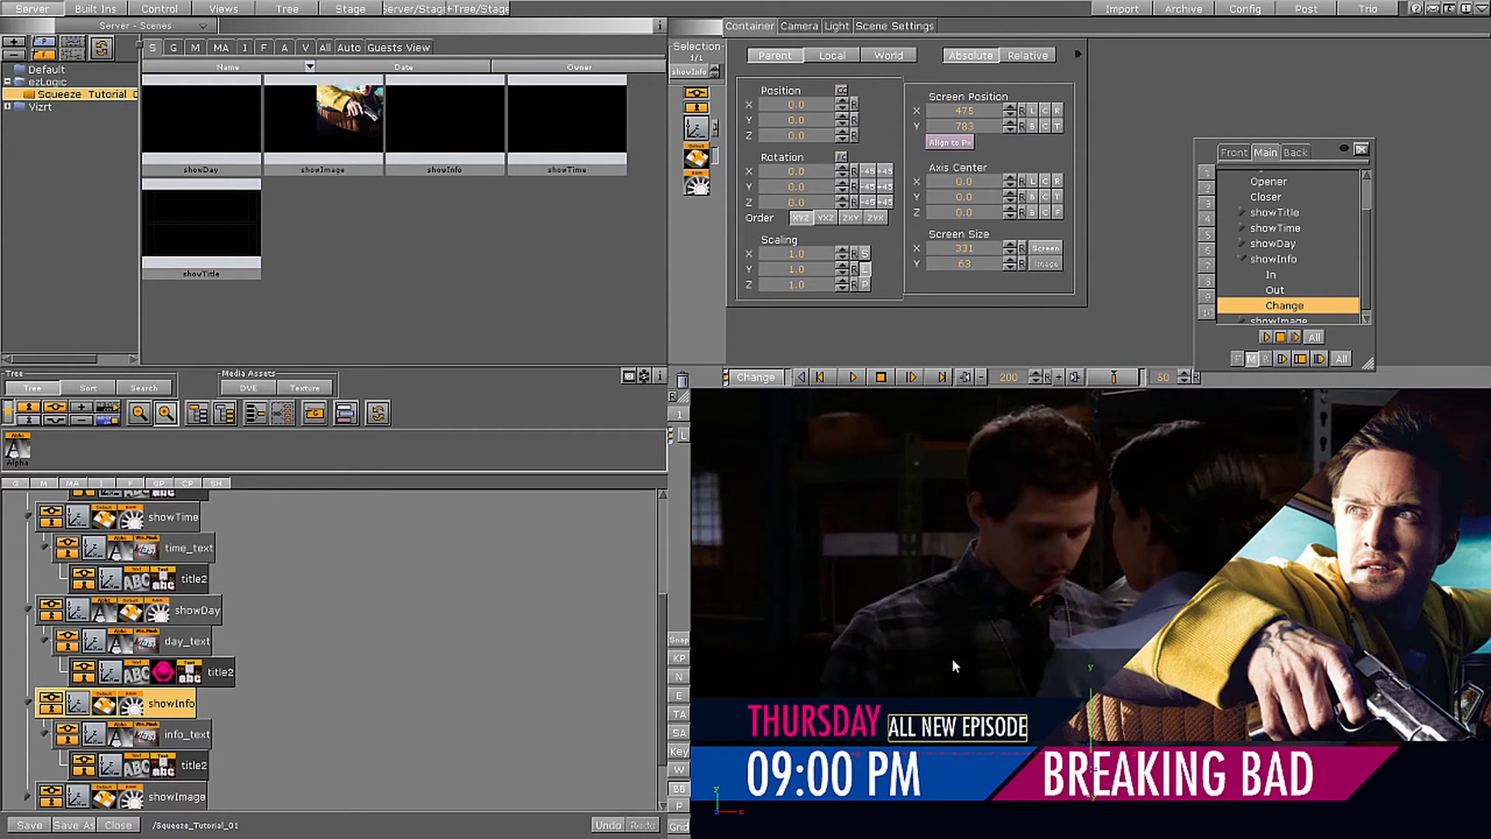
click(350, 9)
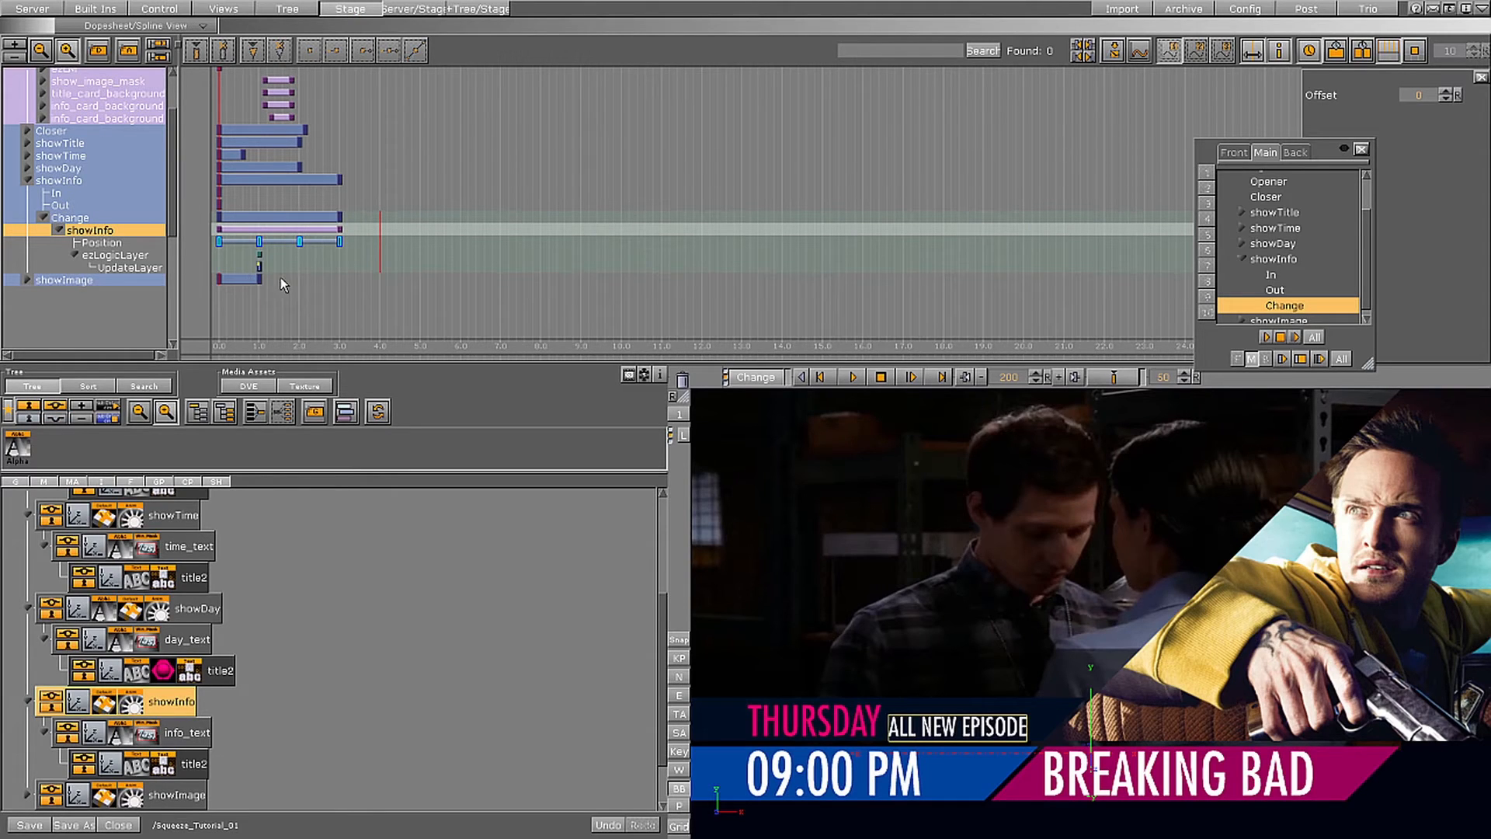
Step: Create the scene's logic layers with ezLogicMaster, then close the scene saving the changes
click(276, 264)
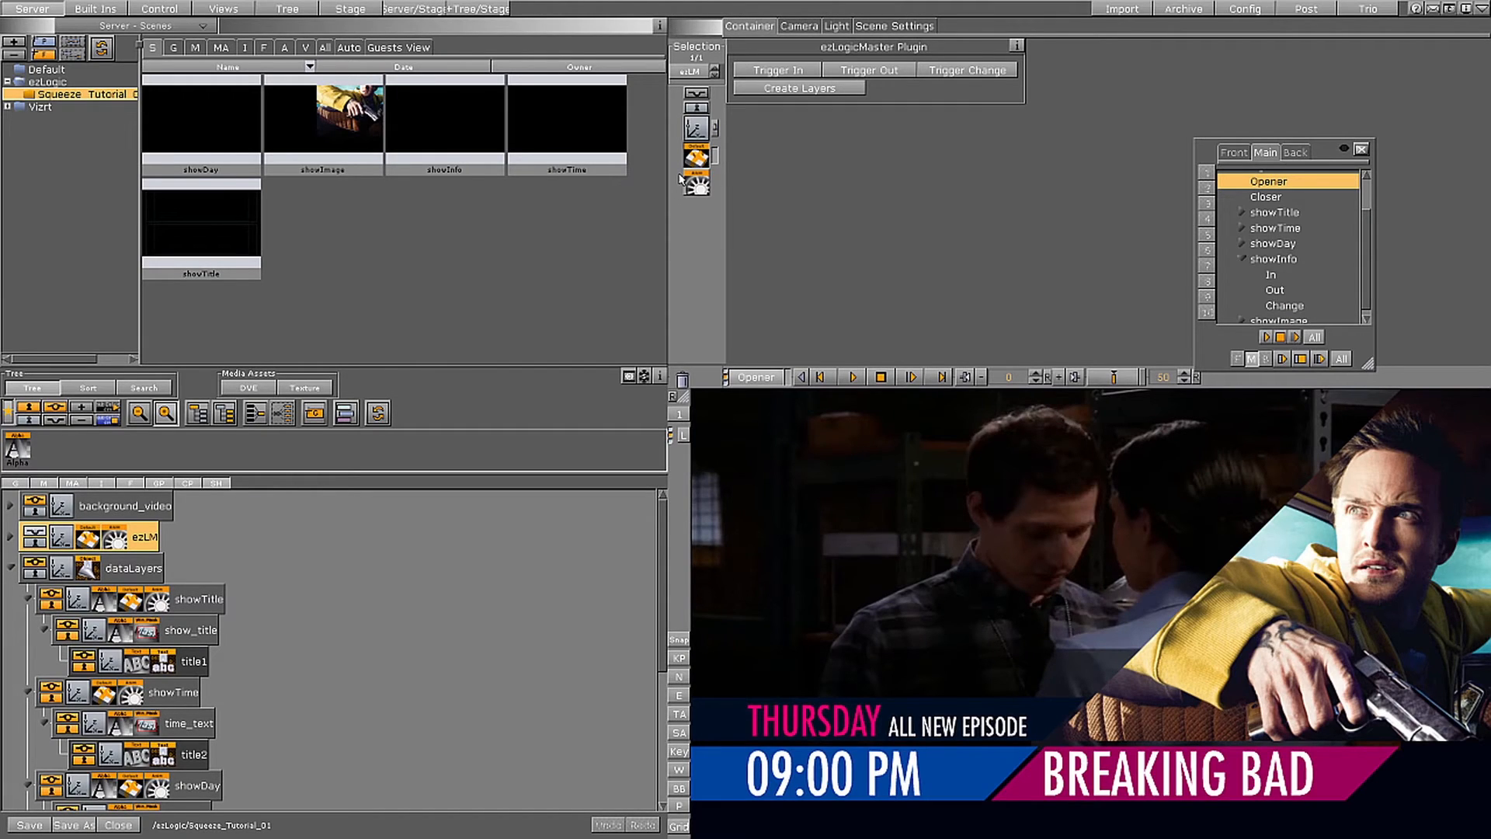
click(797, 87)
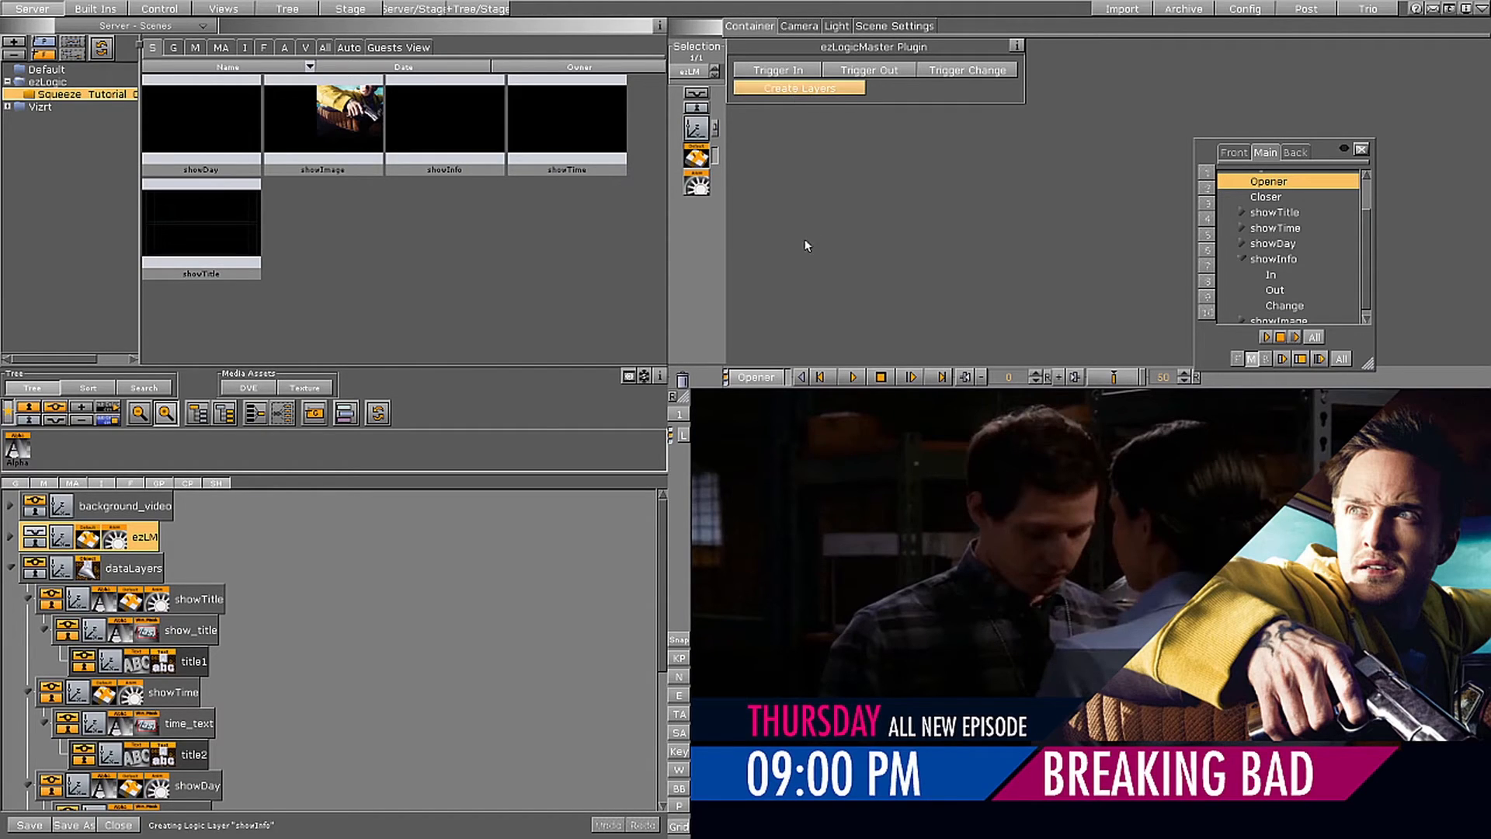
click(796, 87)
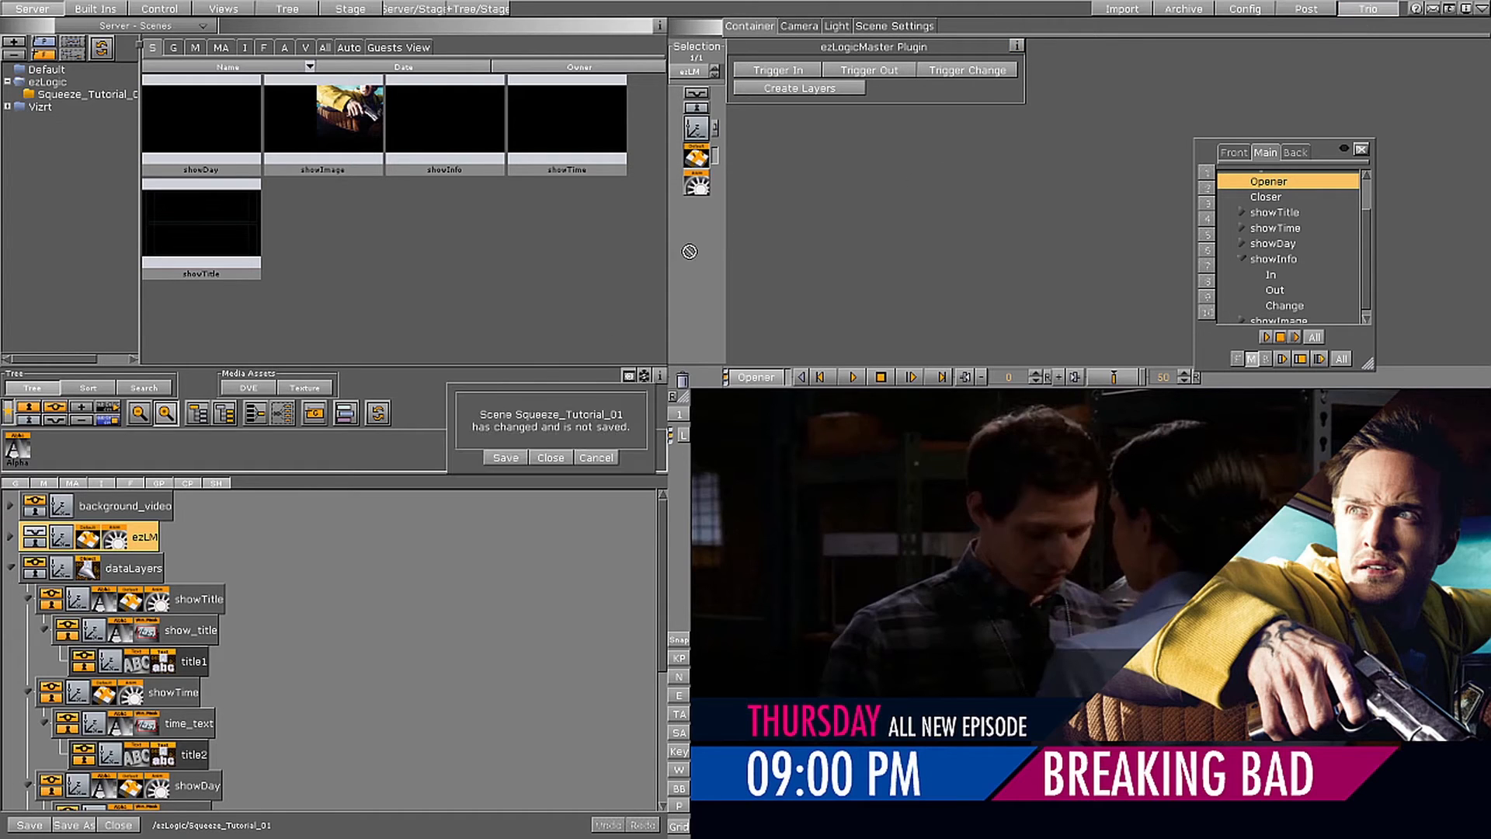
click(504, 457)
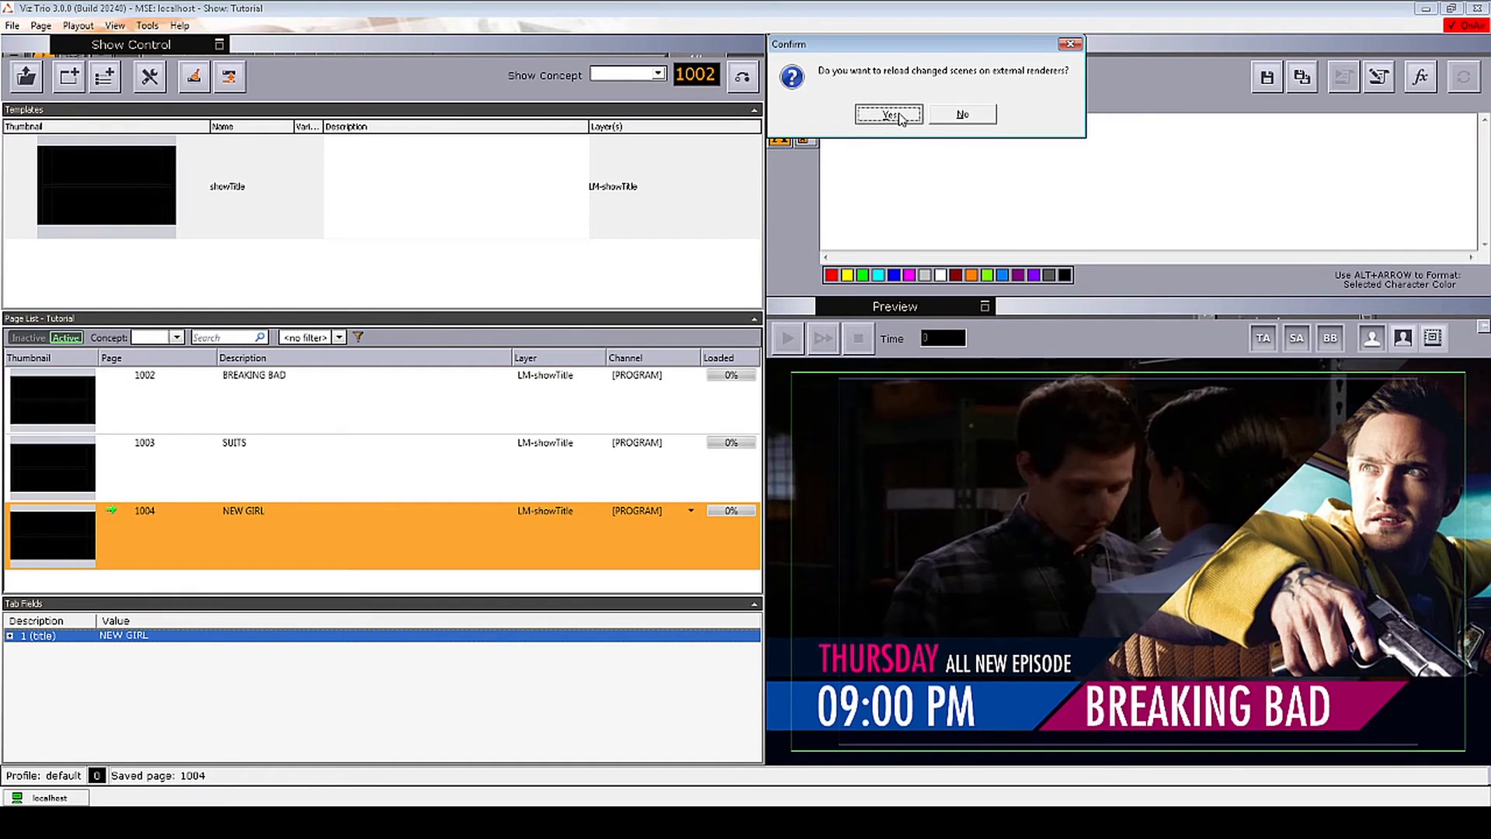
Step: Reload the changed scenes and delete all existing show pages
click(886, 114)
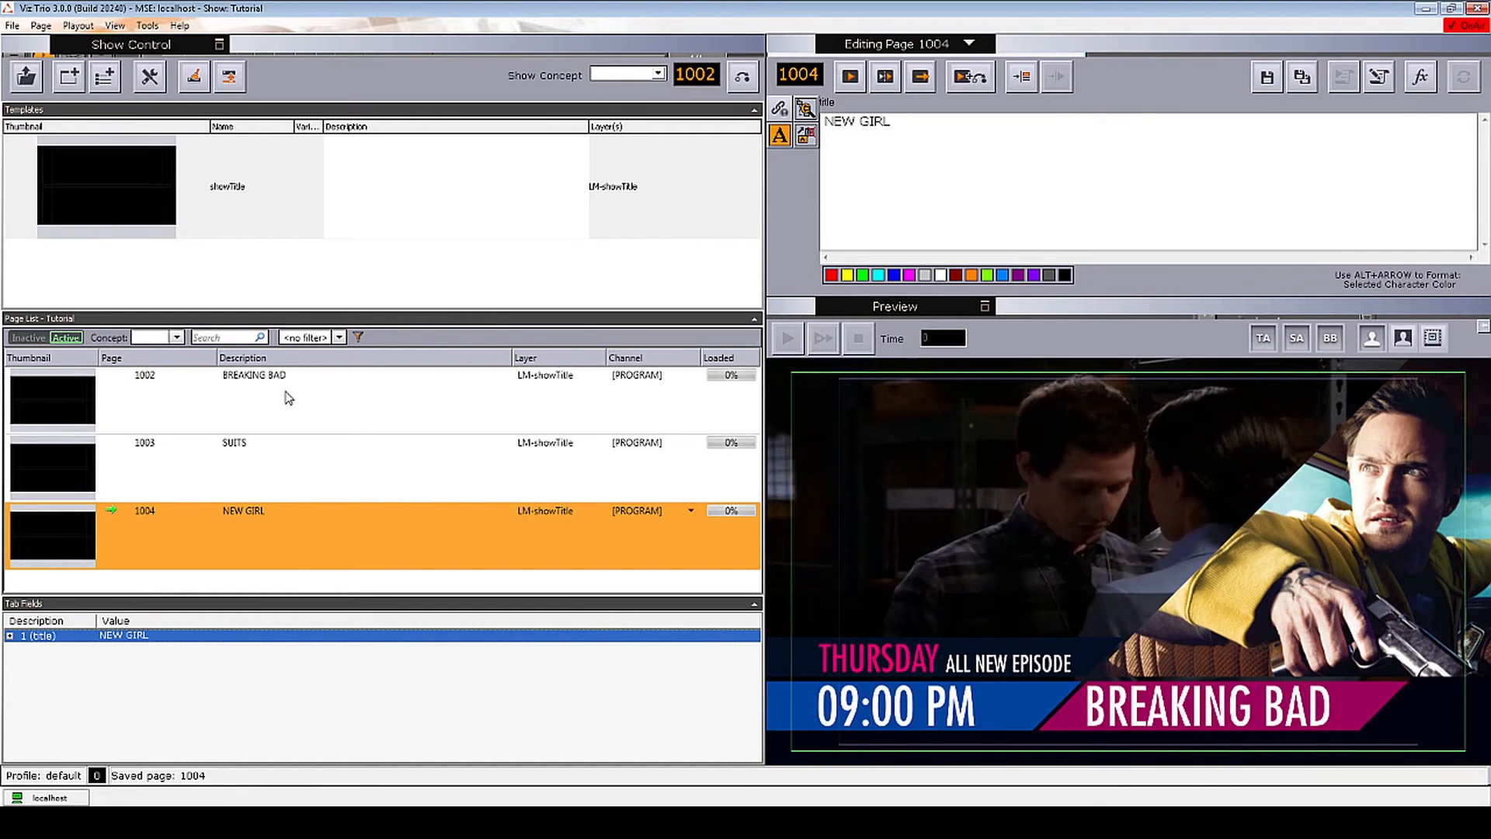
click(286, 399)
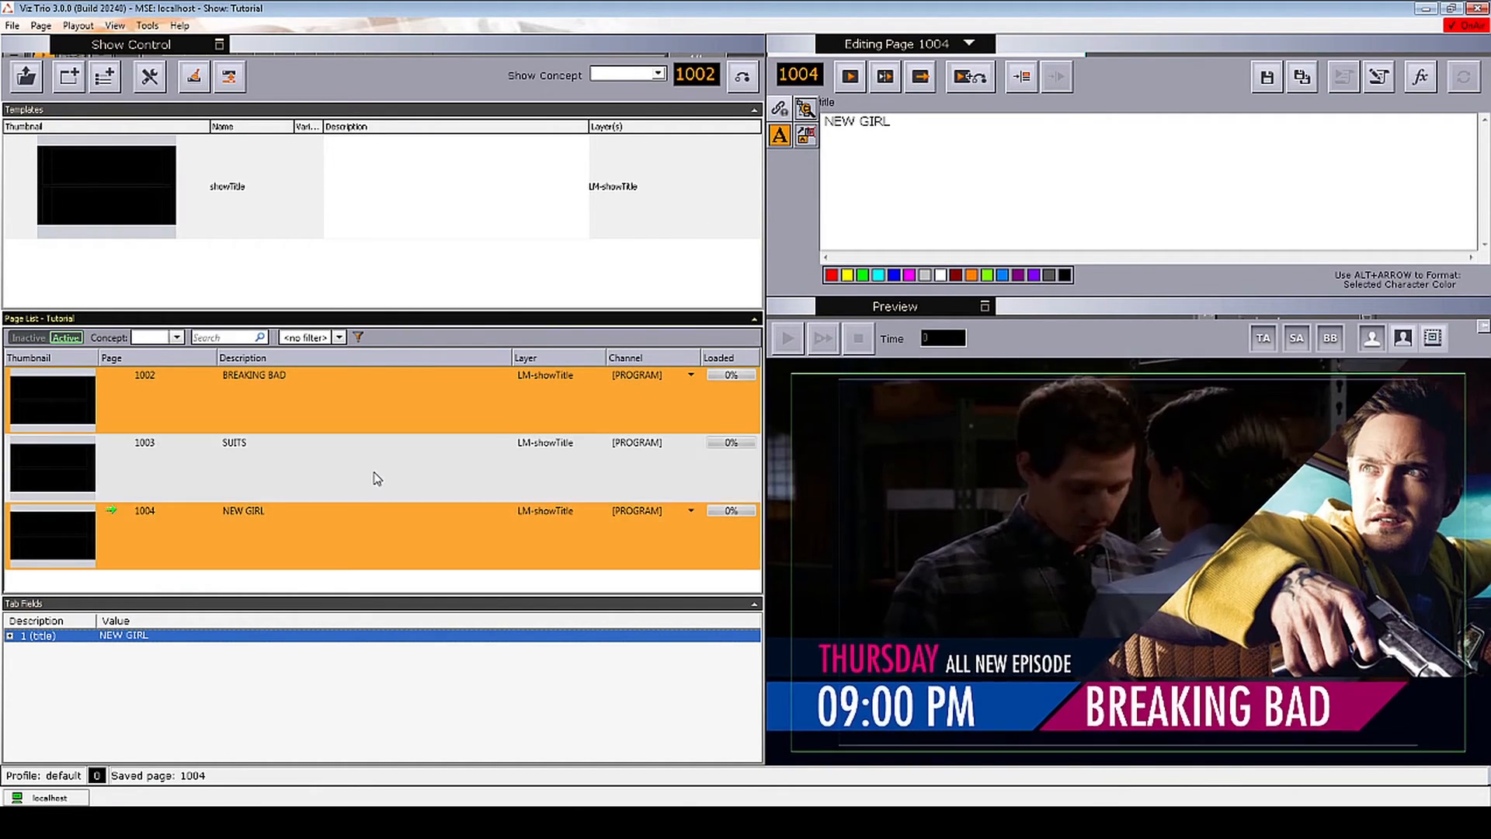
right_click(381, 466)
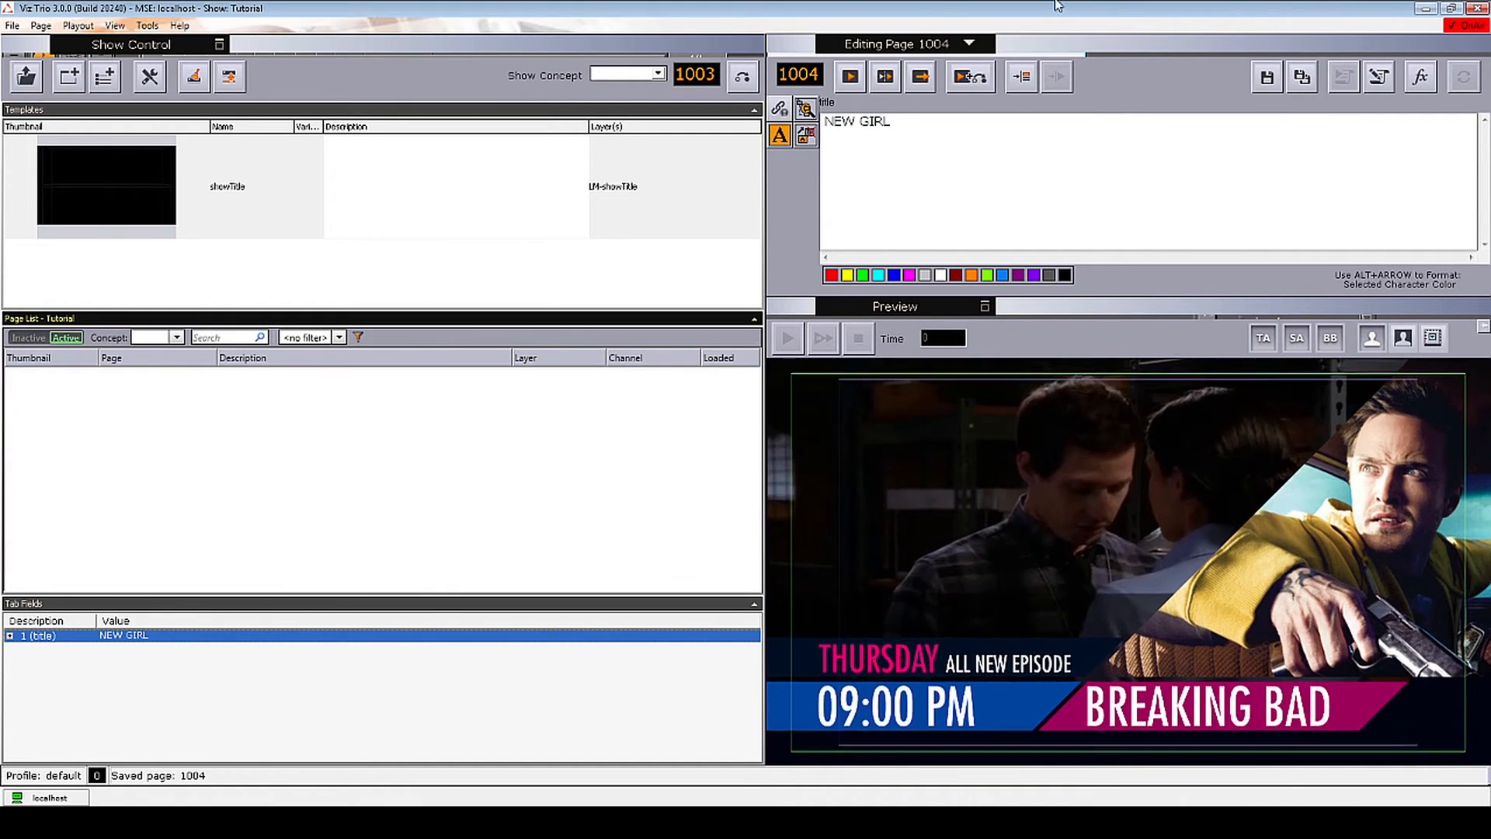
Step: Import the showDay, showInfo and showTime scene templates and select the layer templates together
click(968, 43)
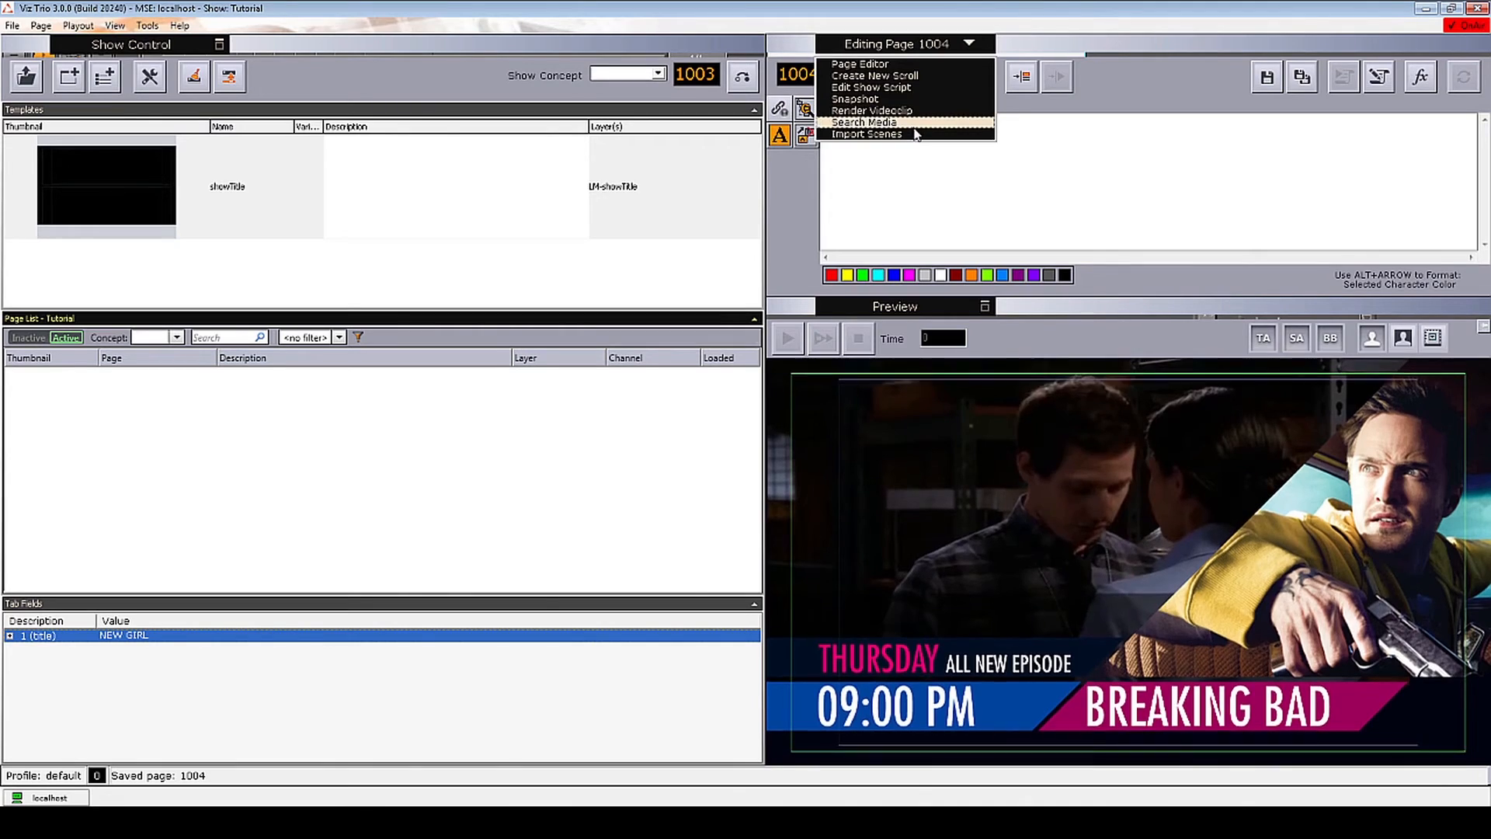
click(865, 133)
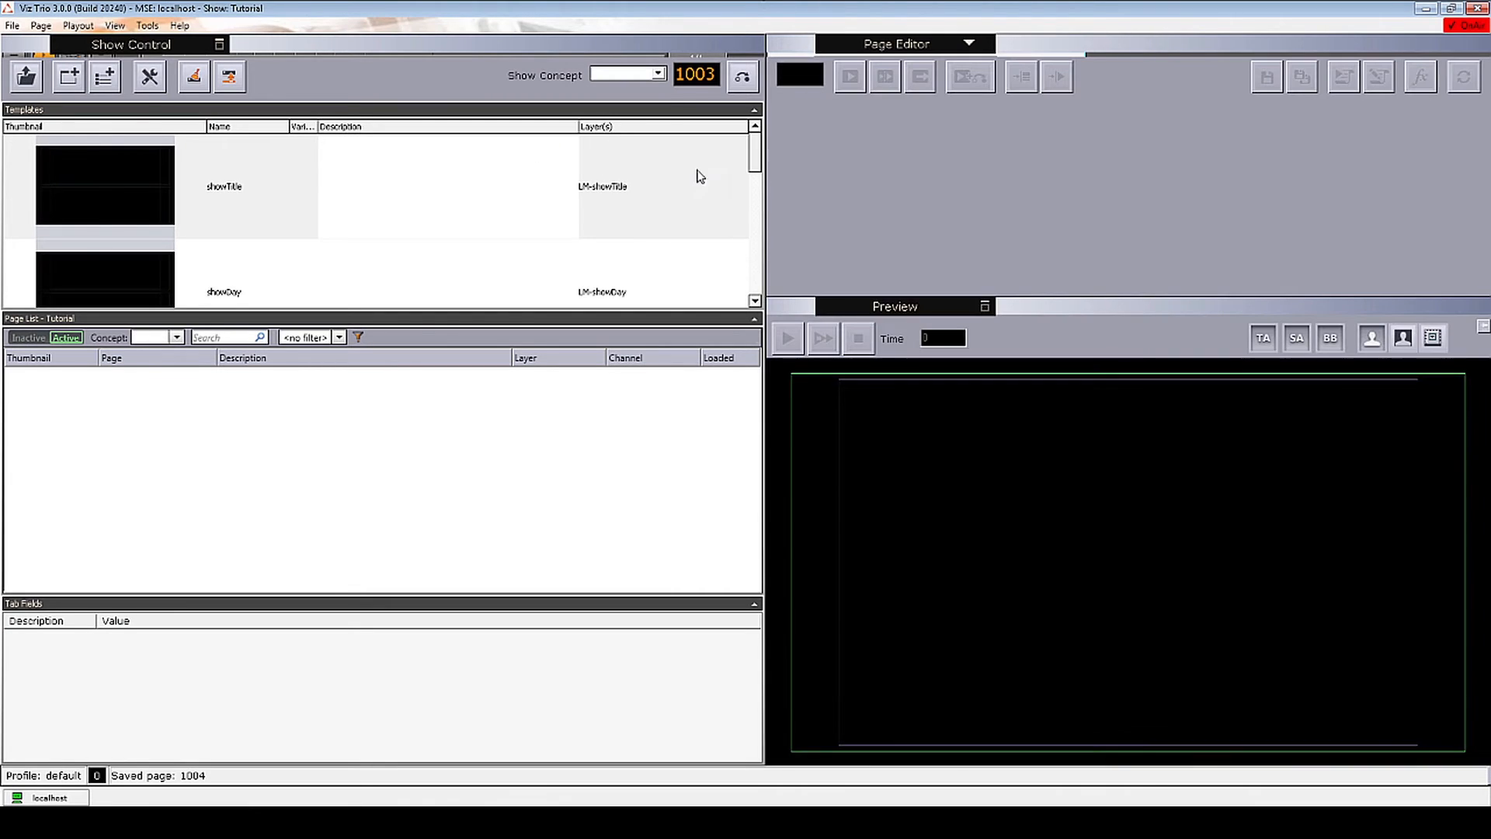
click(224, 187)
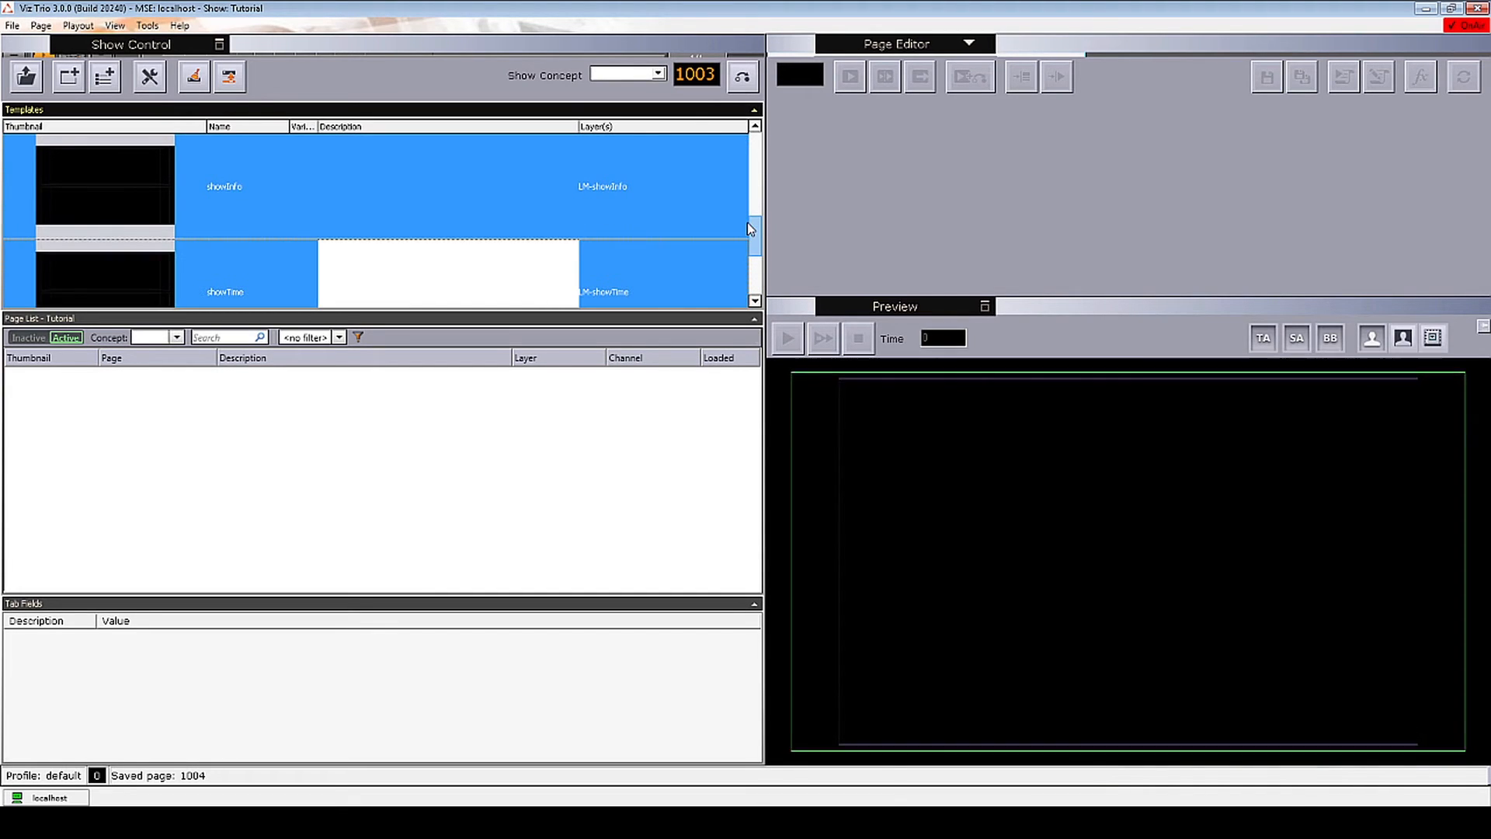
Step: Create a combo template named 'squeeze' from the selected templates and save it
right_click(228, 186)
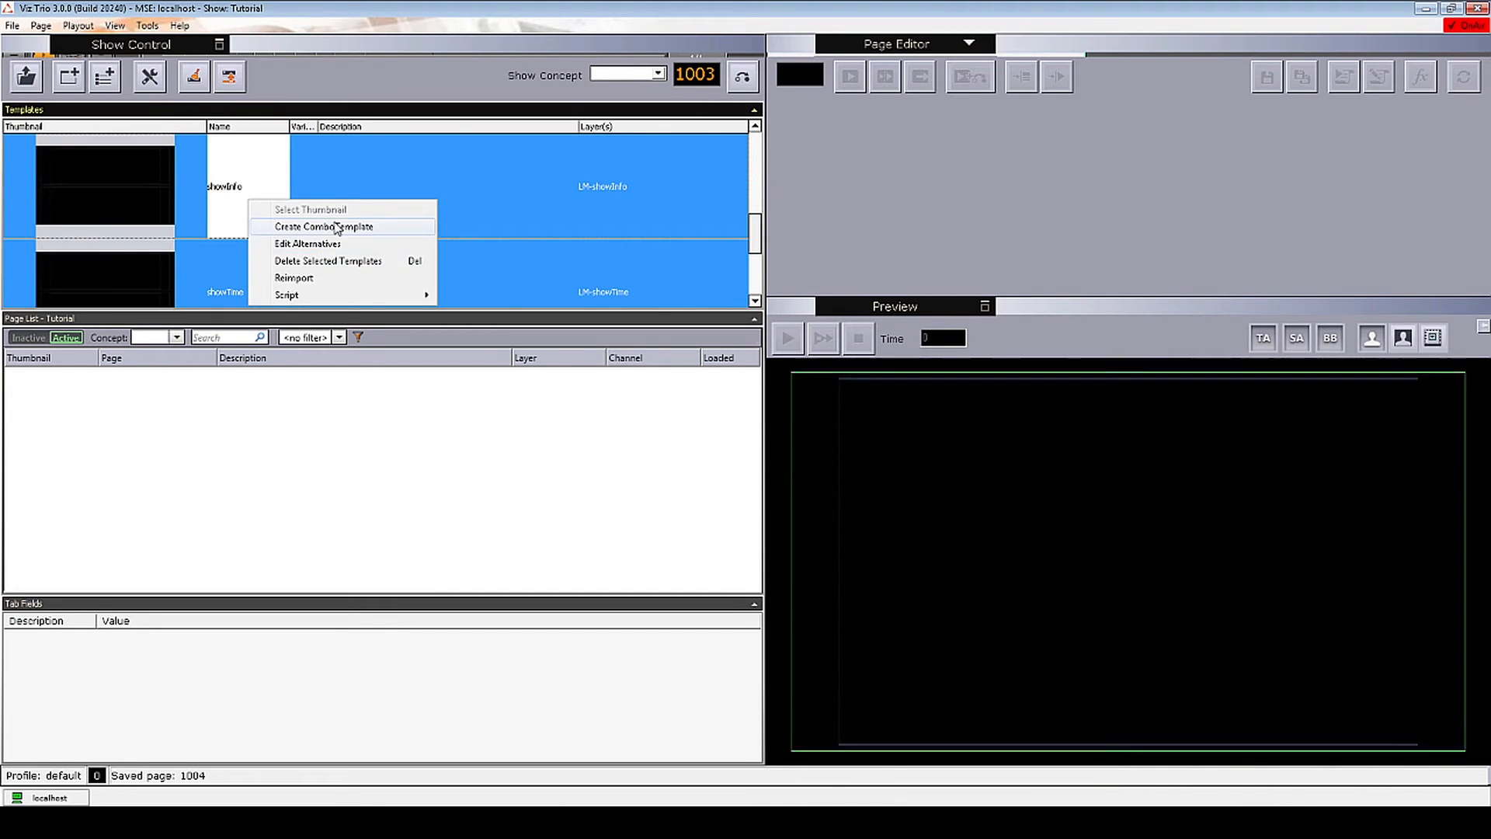
click(323, 227)
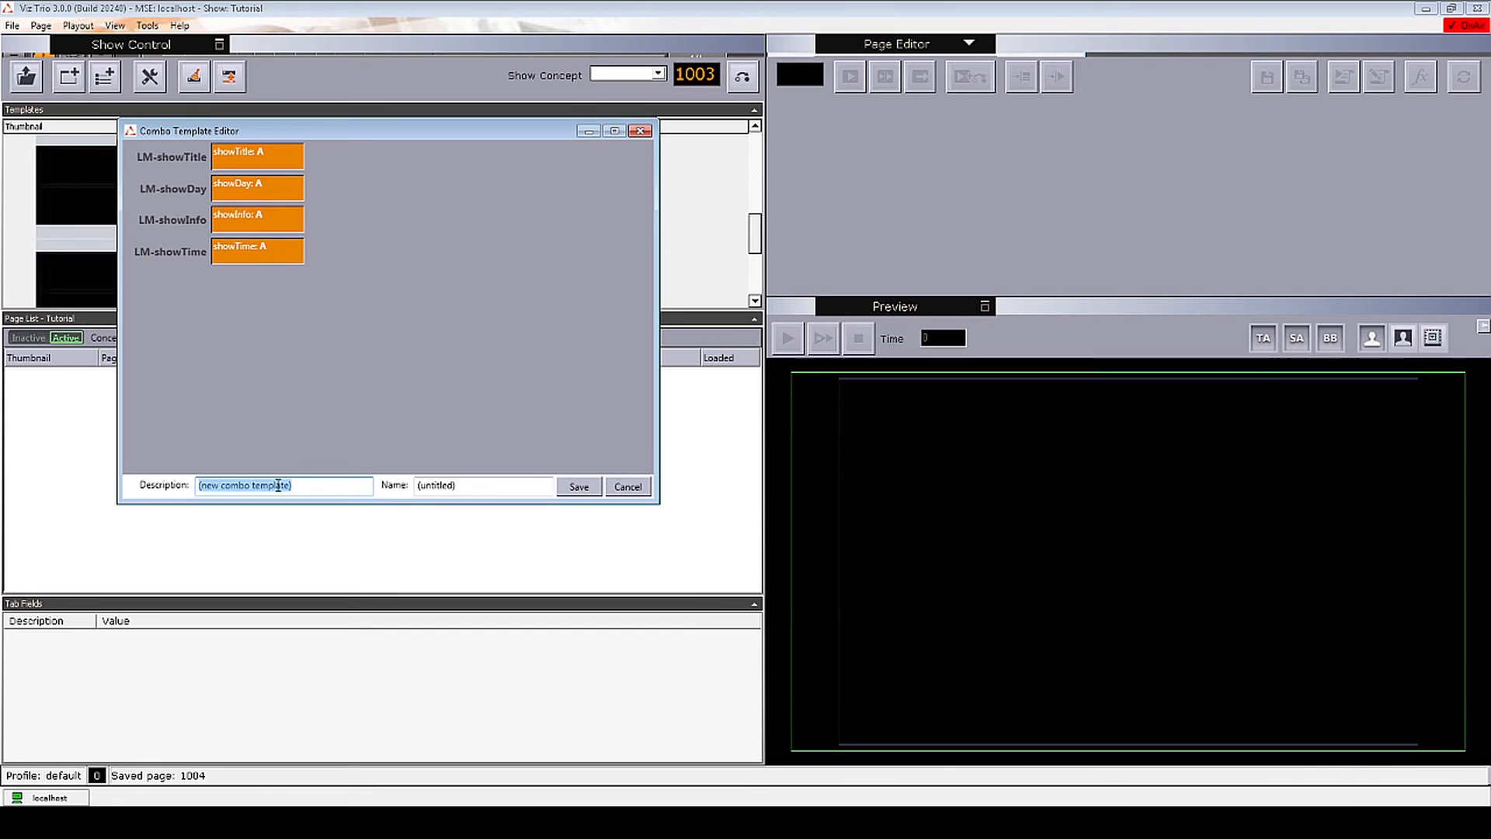
text(squeeze)
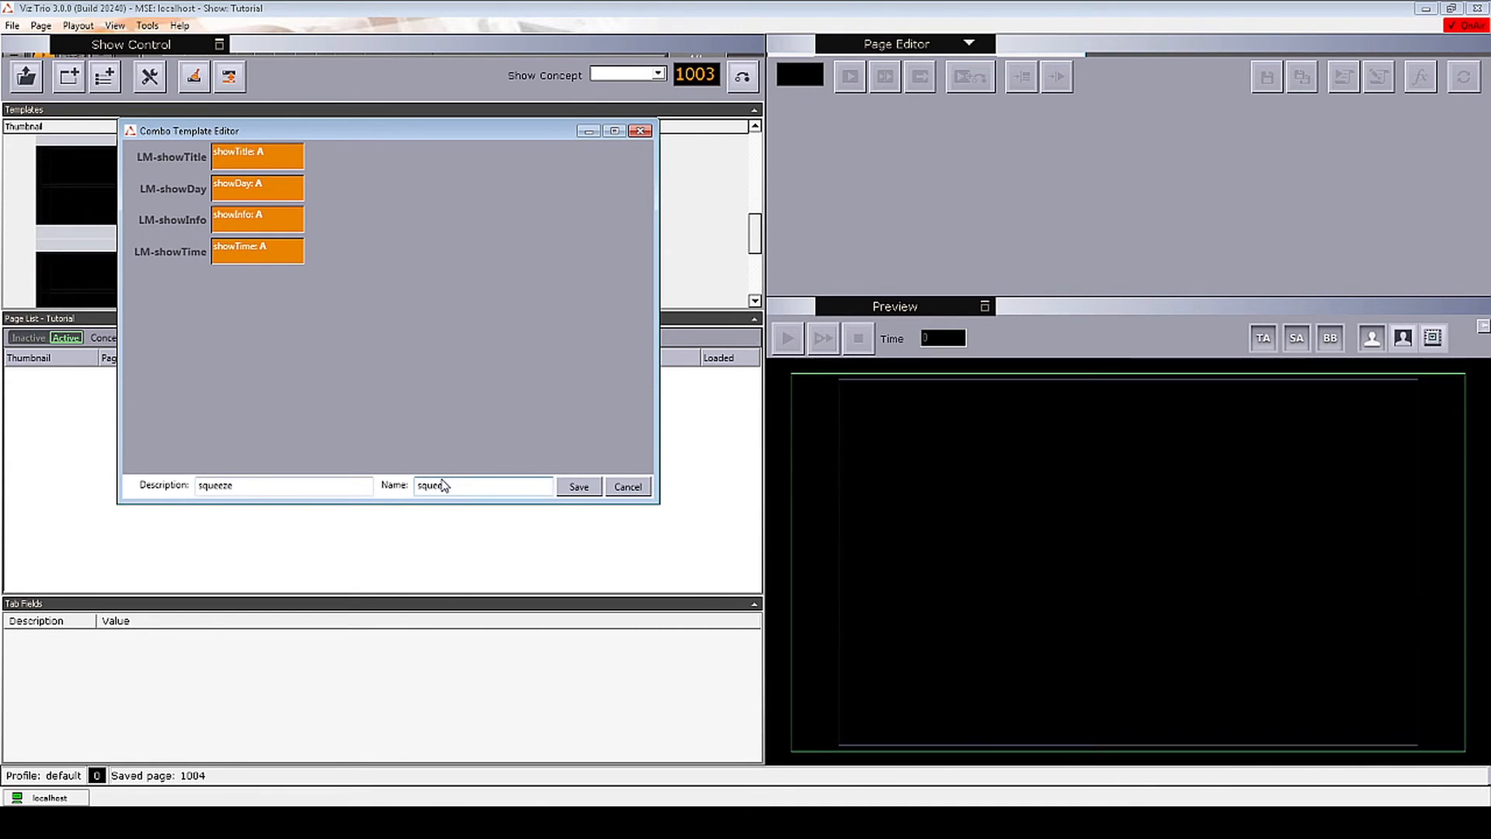
click(578, 486)
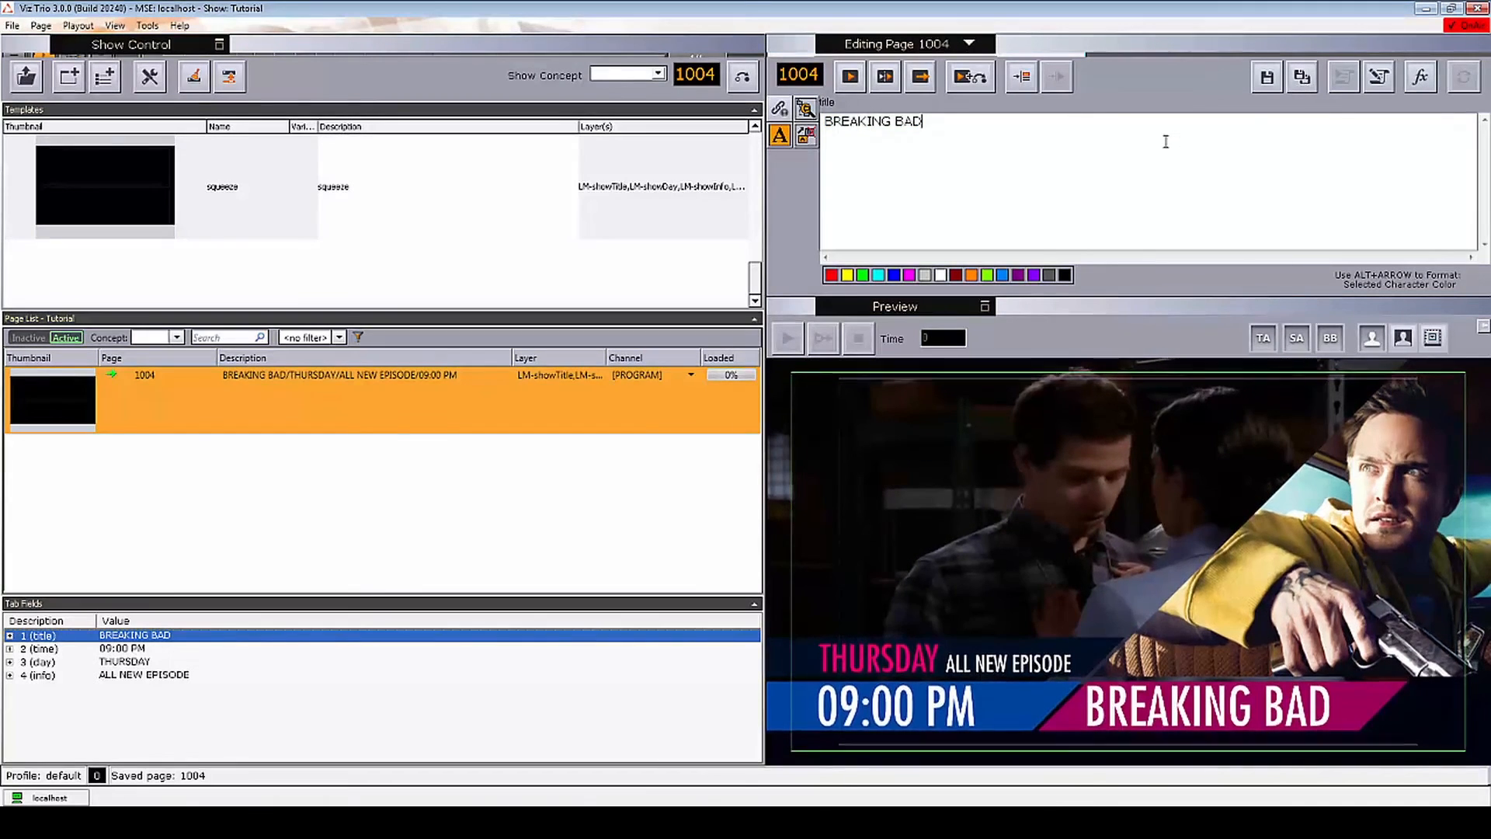
Step: Fill page 1005 with SUITS, MONDAY, 07:15 PM, PREMIER
text(SUITS)
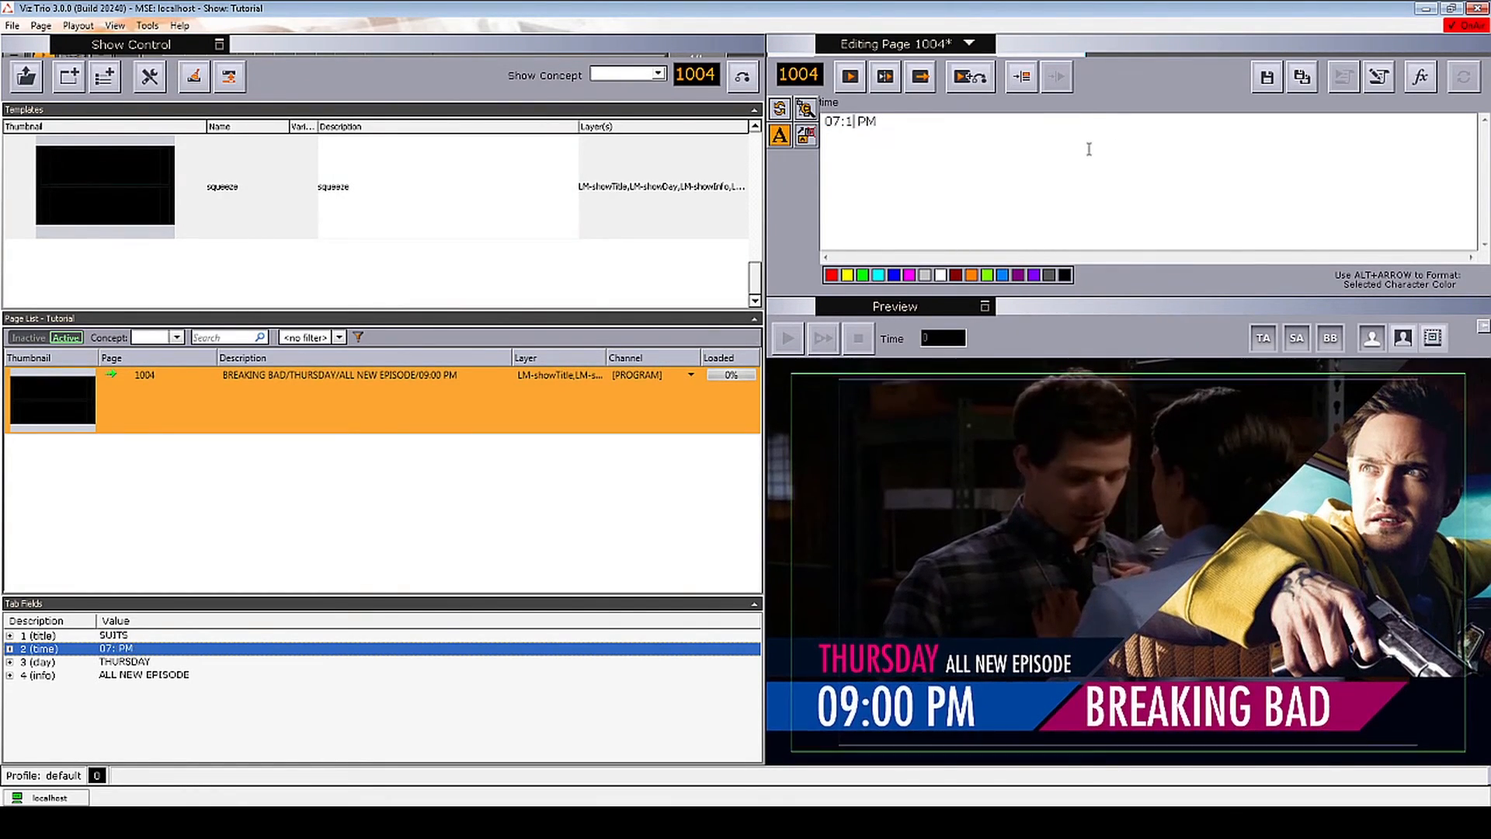
text(MOND)
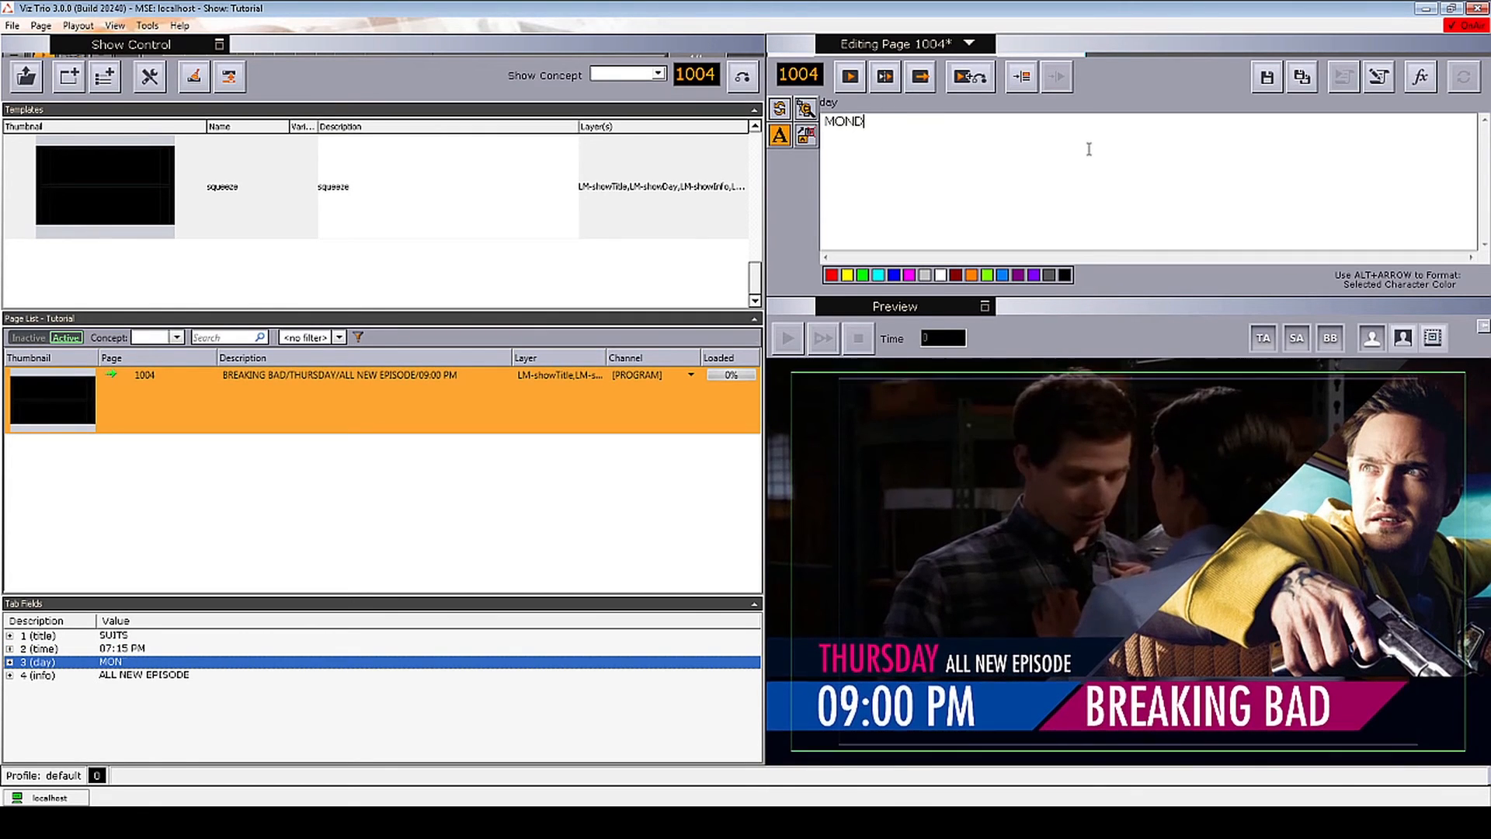
click(38, 675)
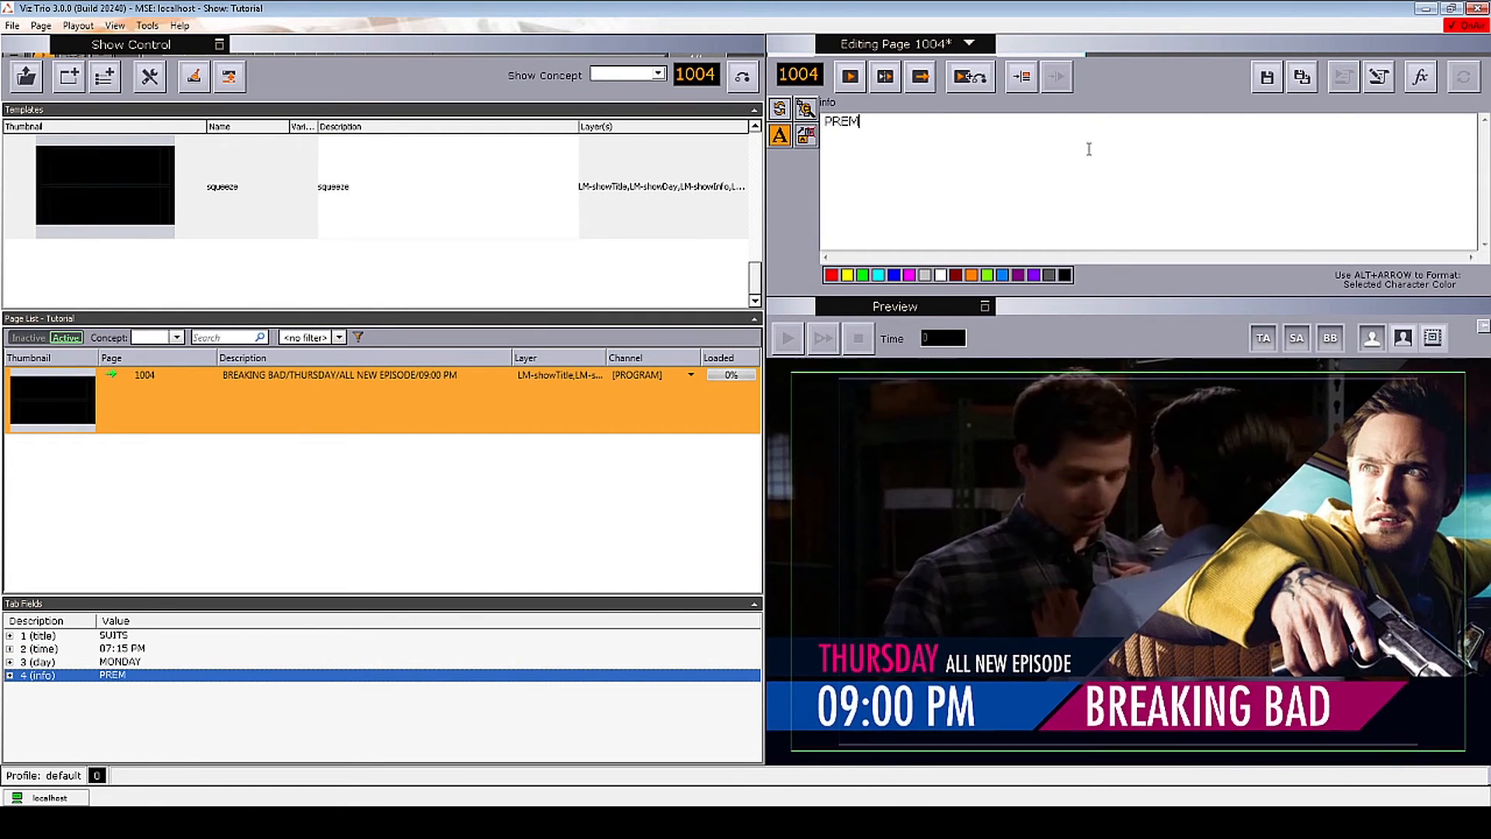
text(IER)
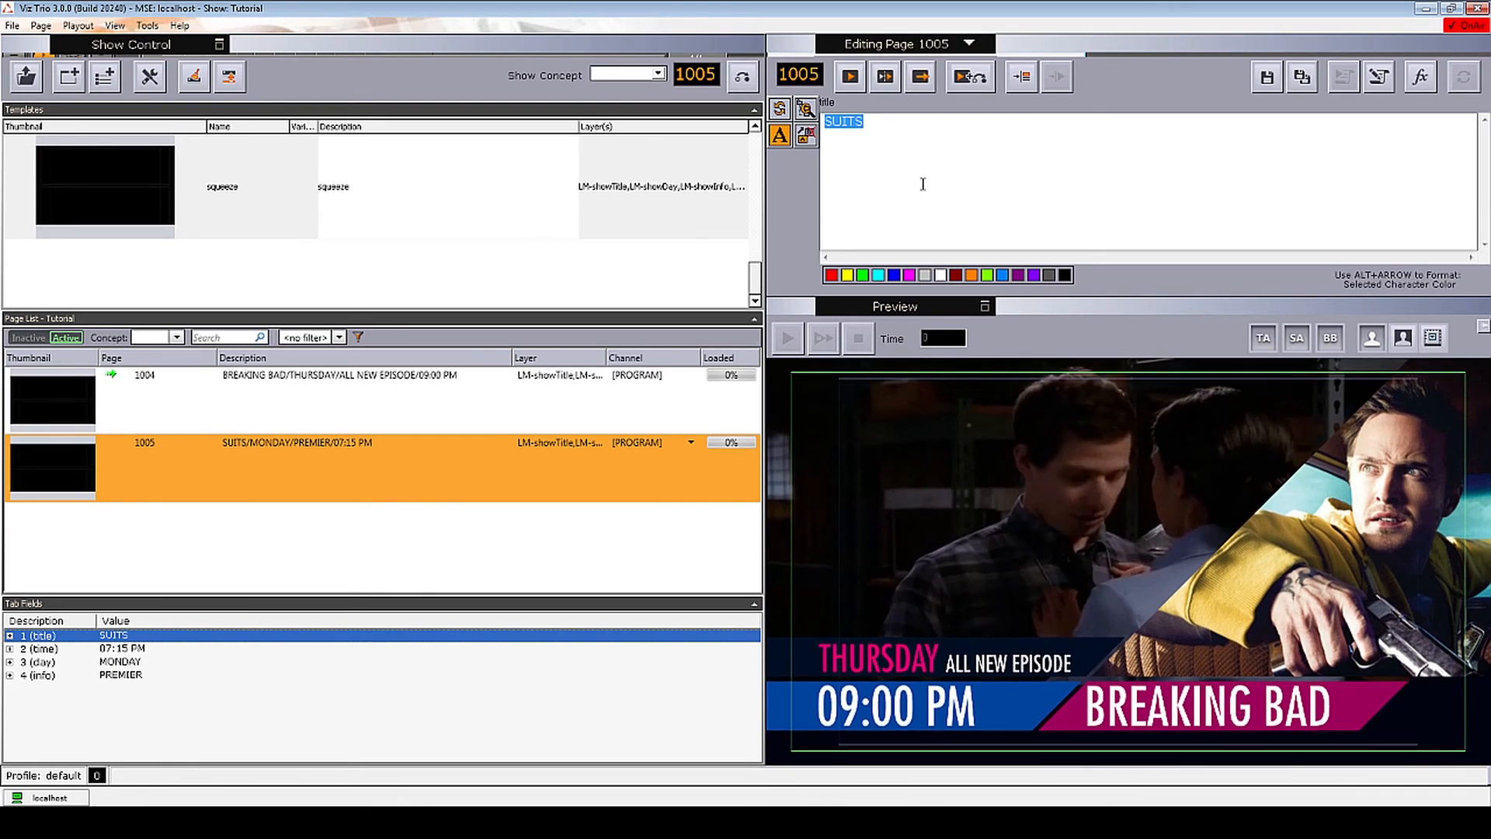
Step: Fill page 1006 with NEW GIRL, SATURDAY, 01:30 PM, FINAL EPISODE and save it as a new page
text(NEW GIRL)
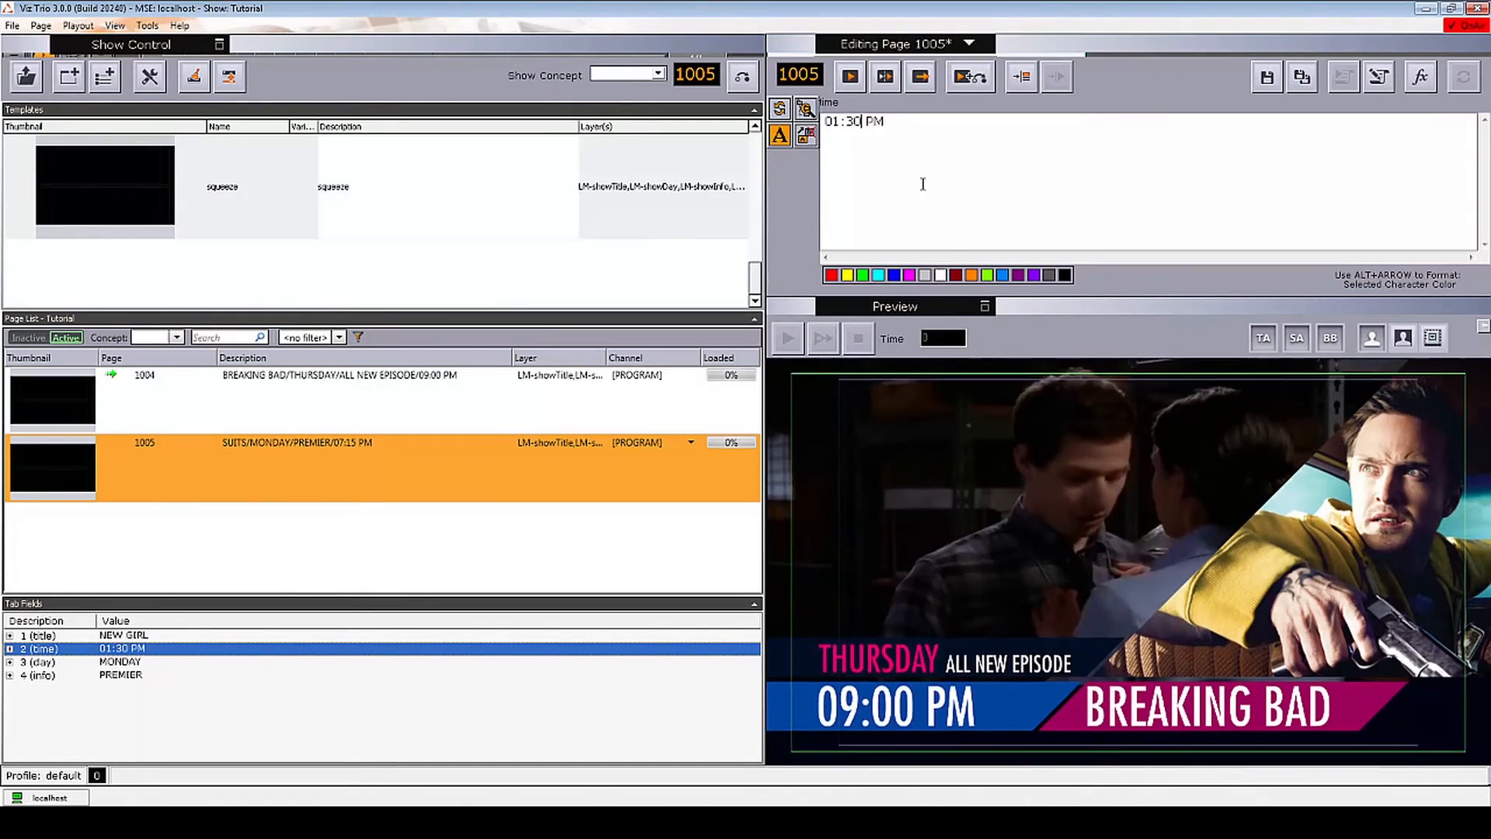
click(43, 662)
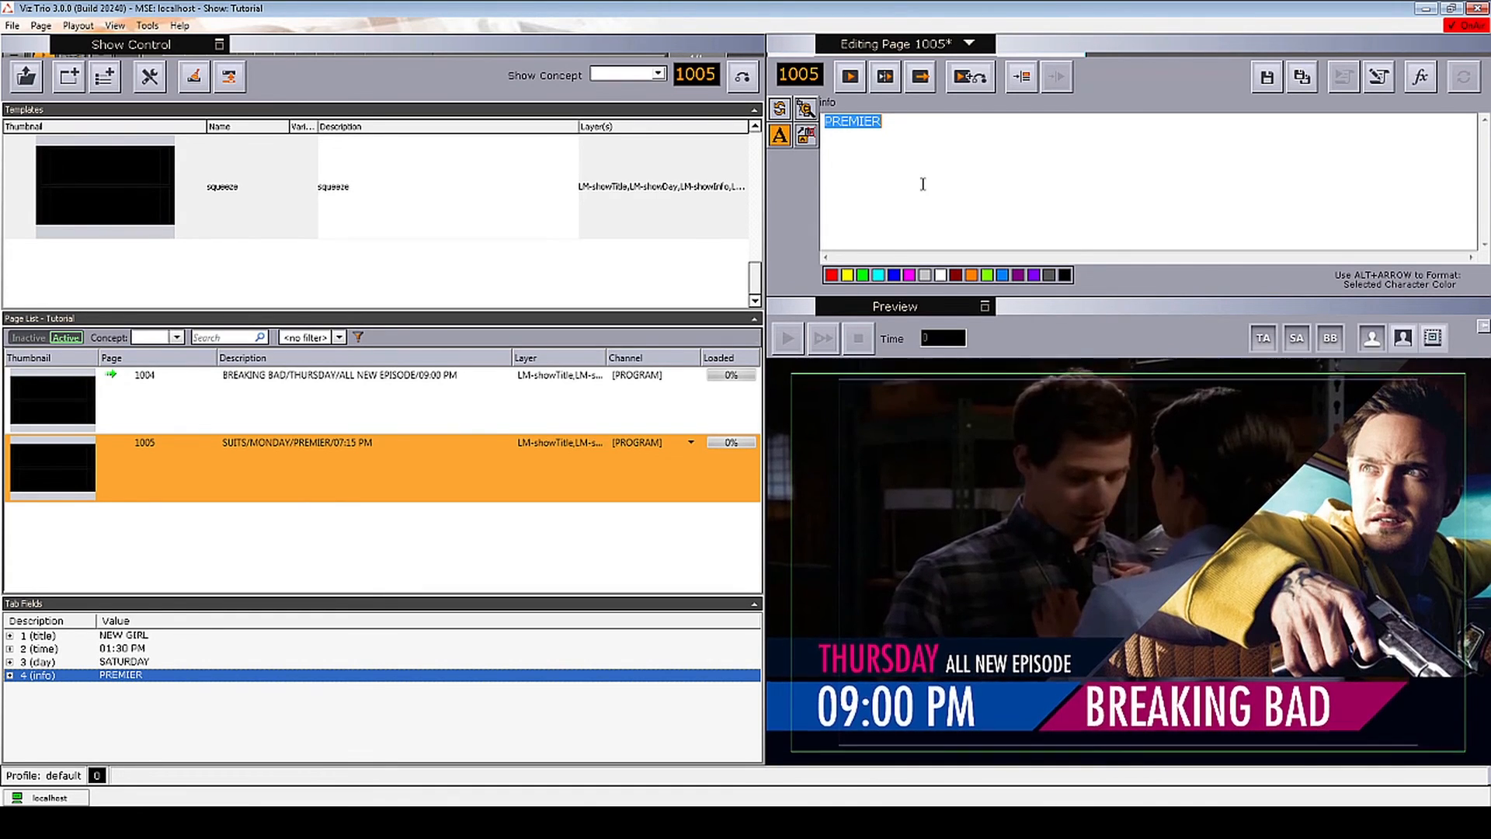
text(FINAL)
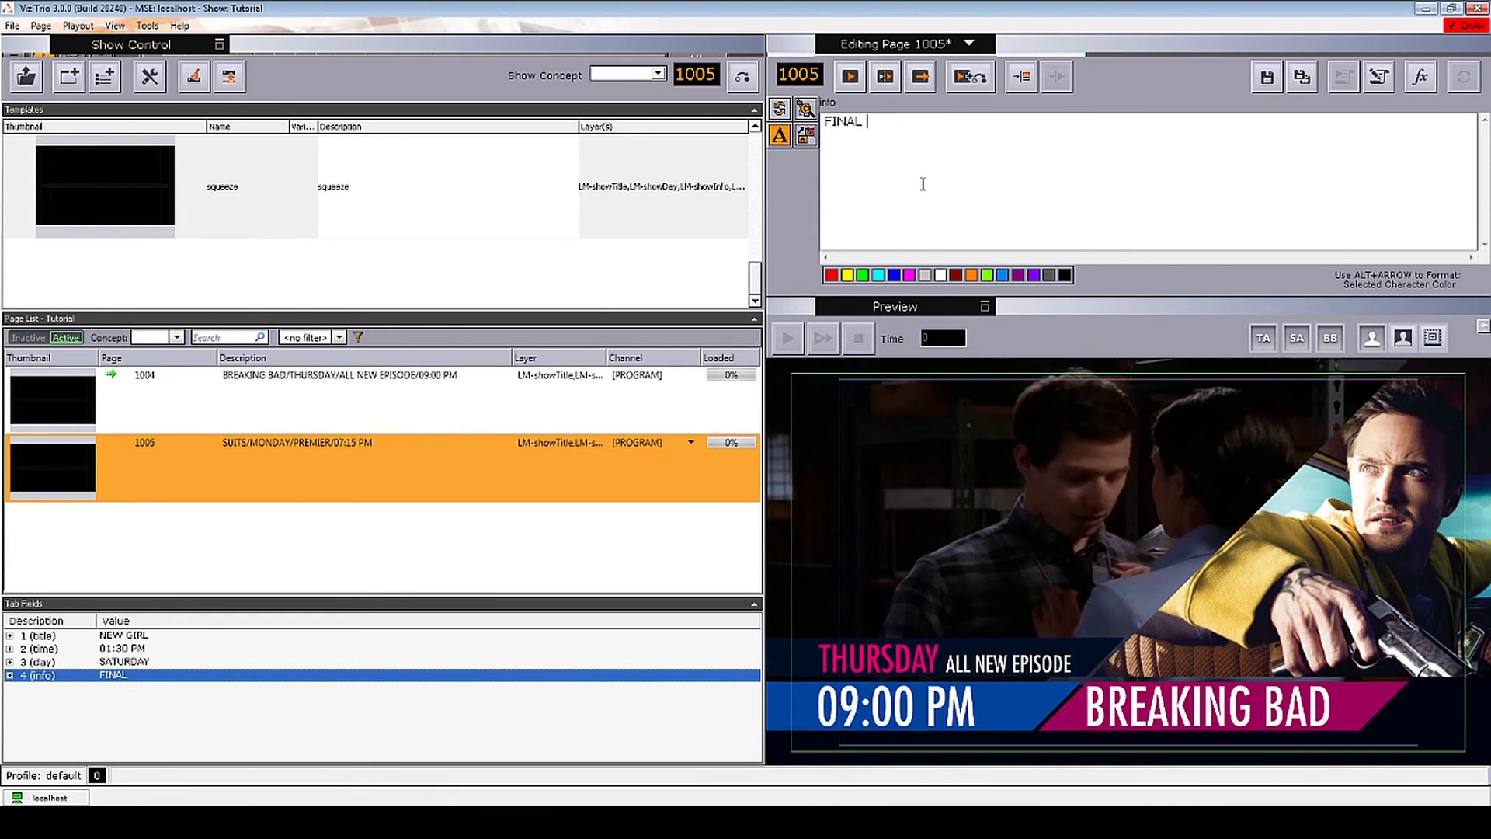
text(EPISODE)
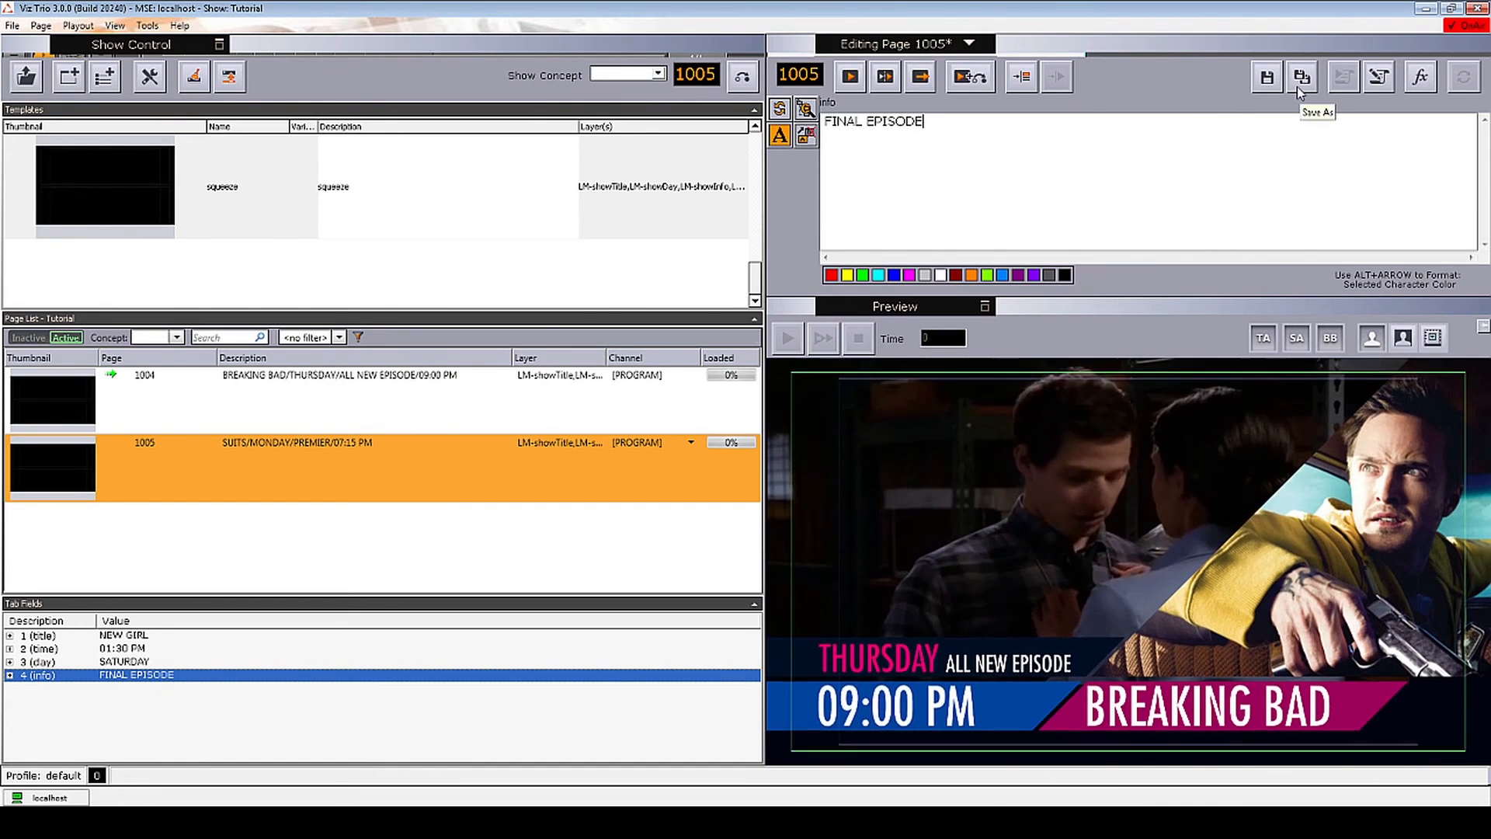
click(1301, 78)
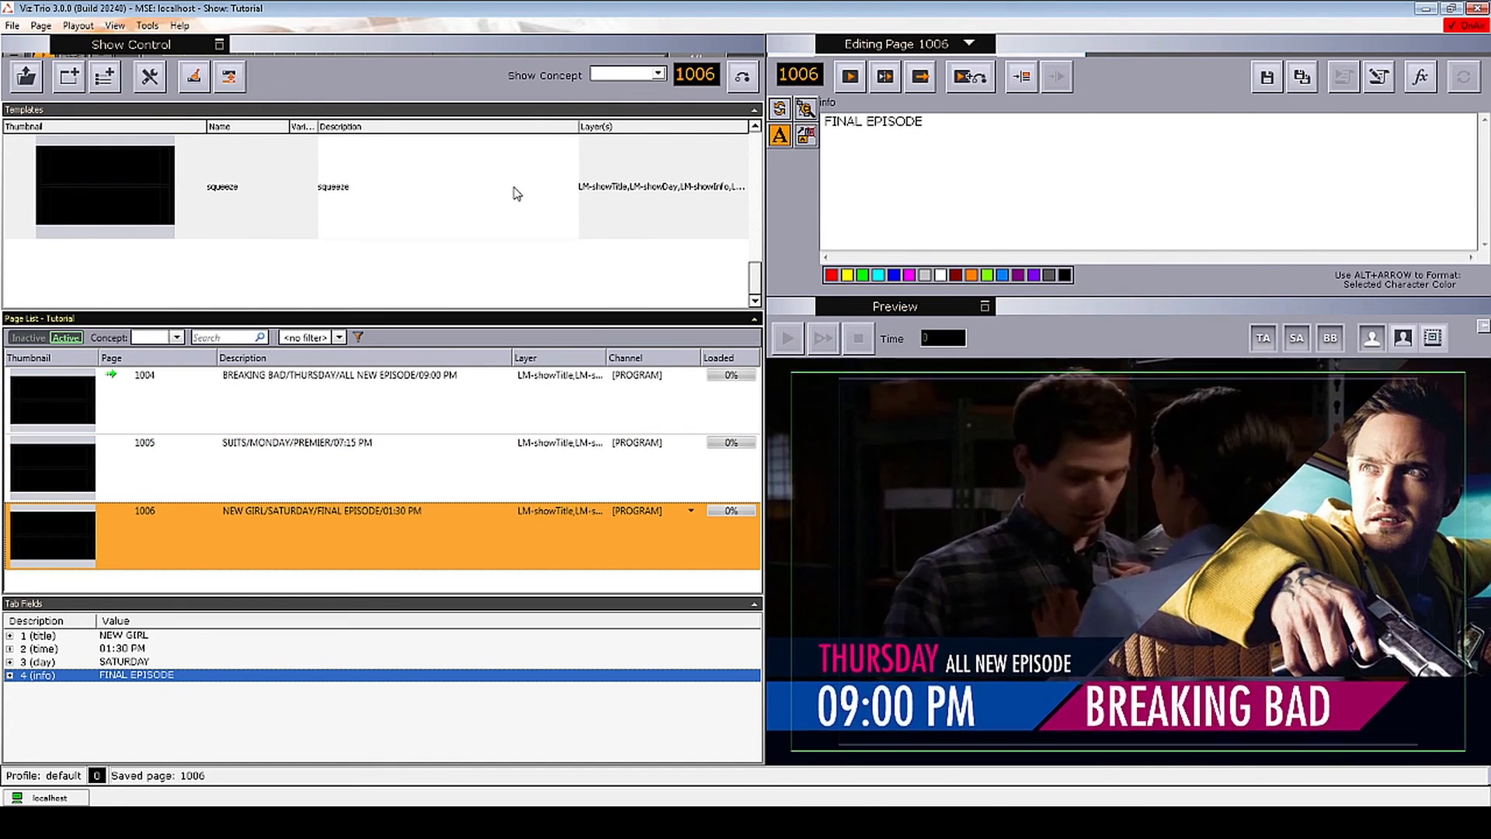
Step: Direct Take page 1004 to air, then take the NEW GIRL page 1006
right_click(285, 375)
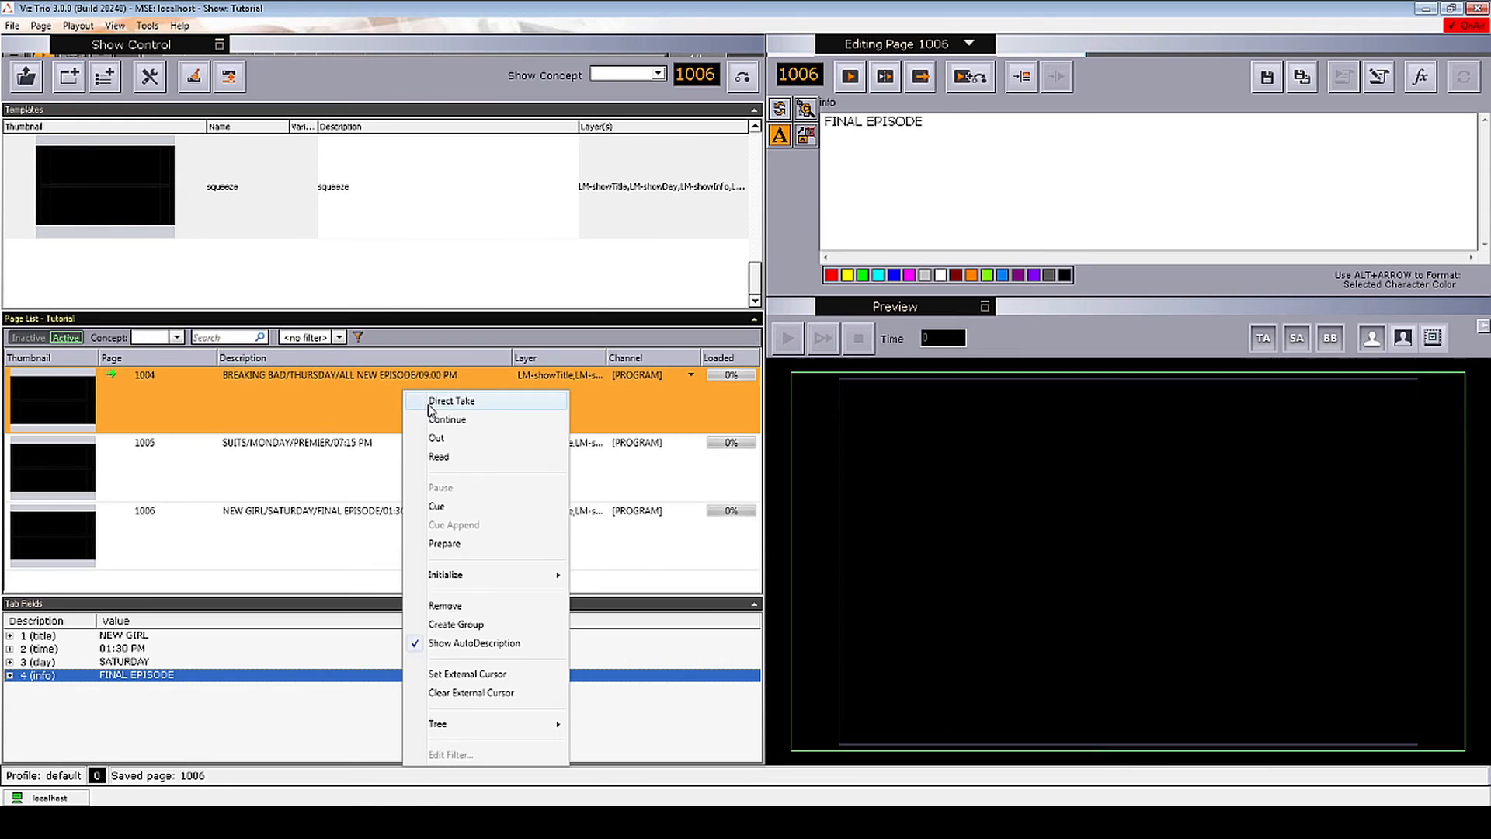
click(452, 401)
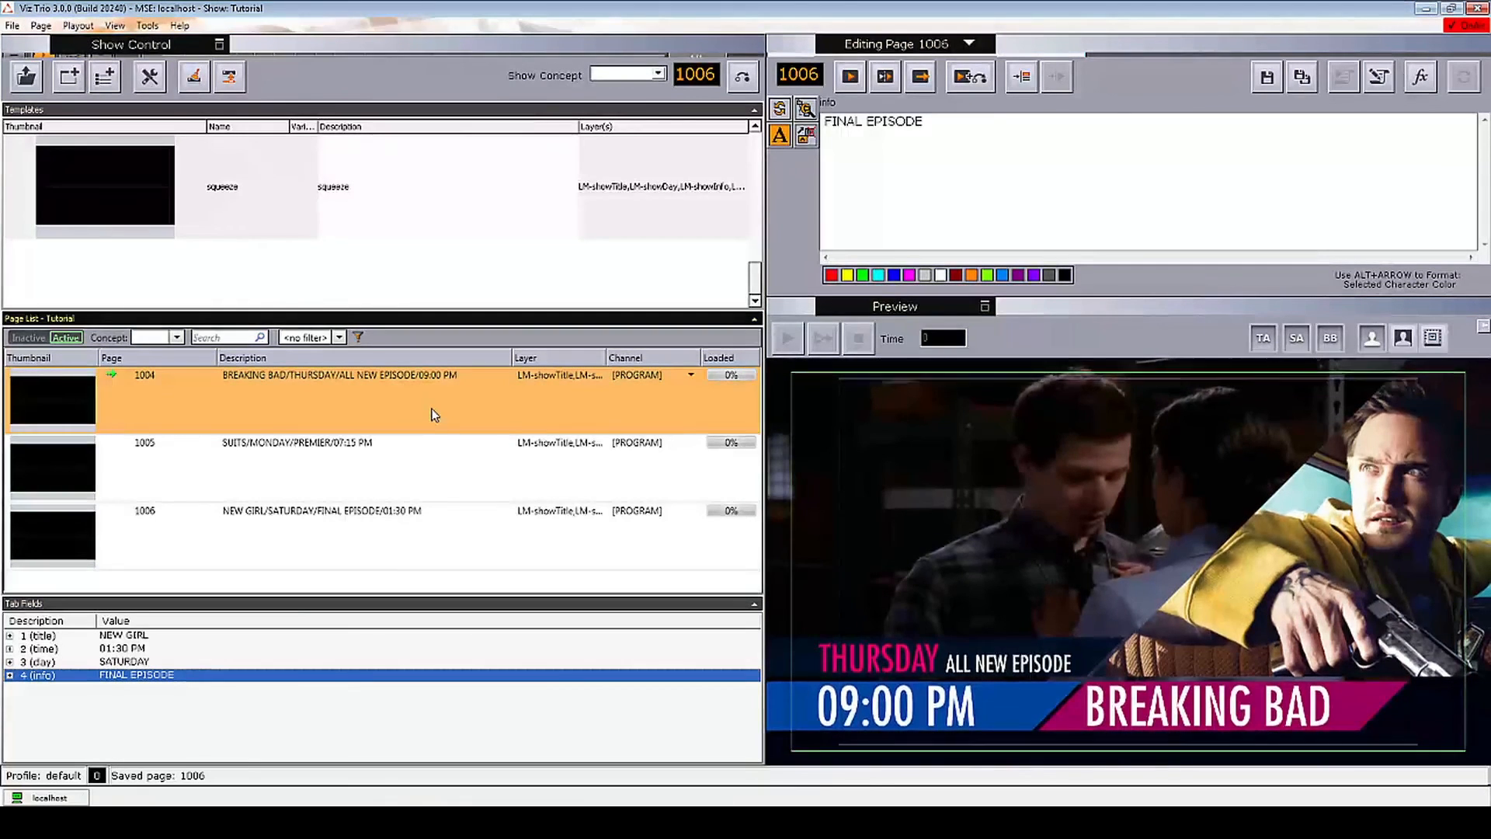
click(295, 443)
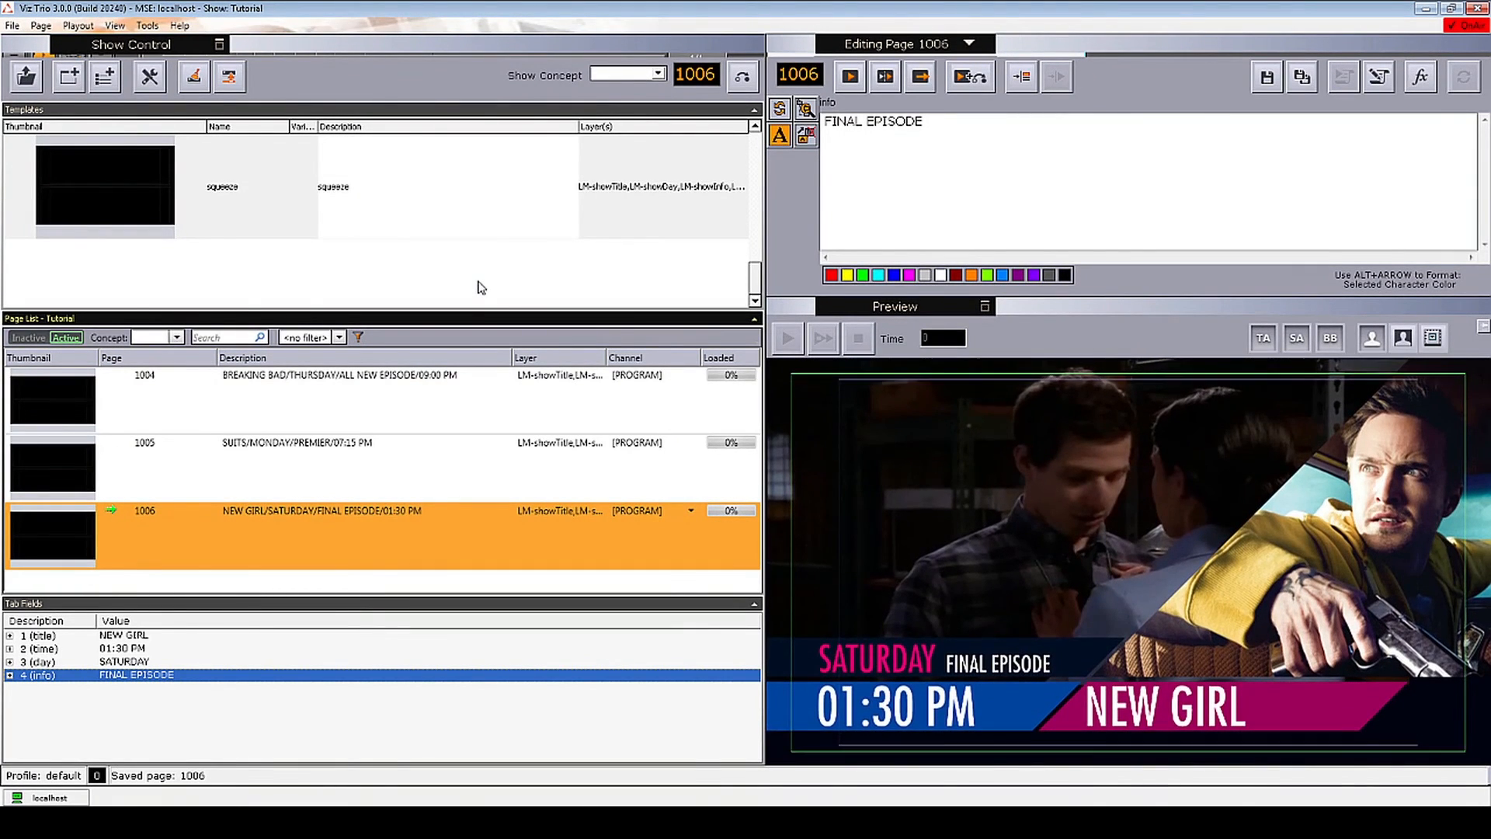
mouse_move(239, 656)
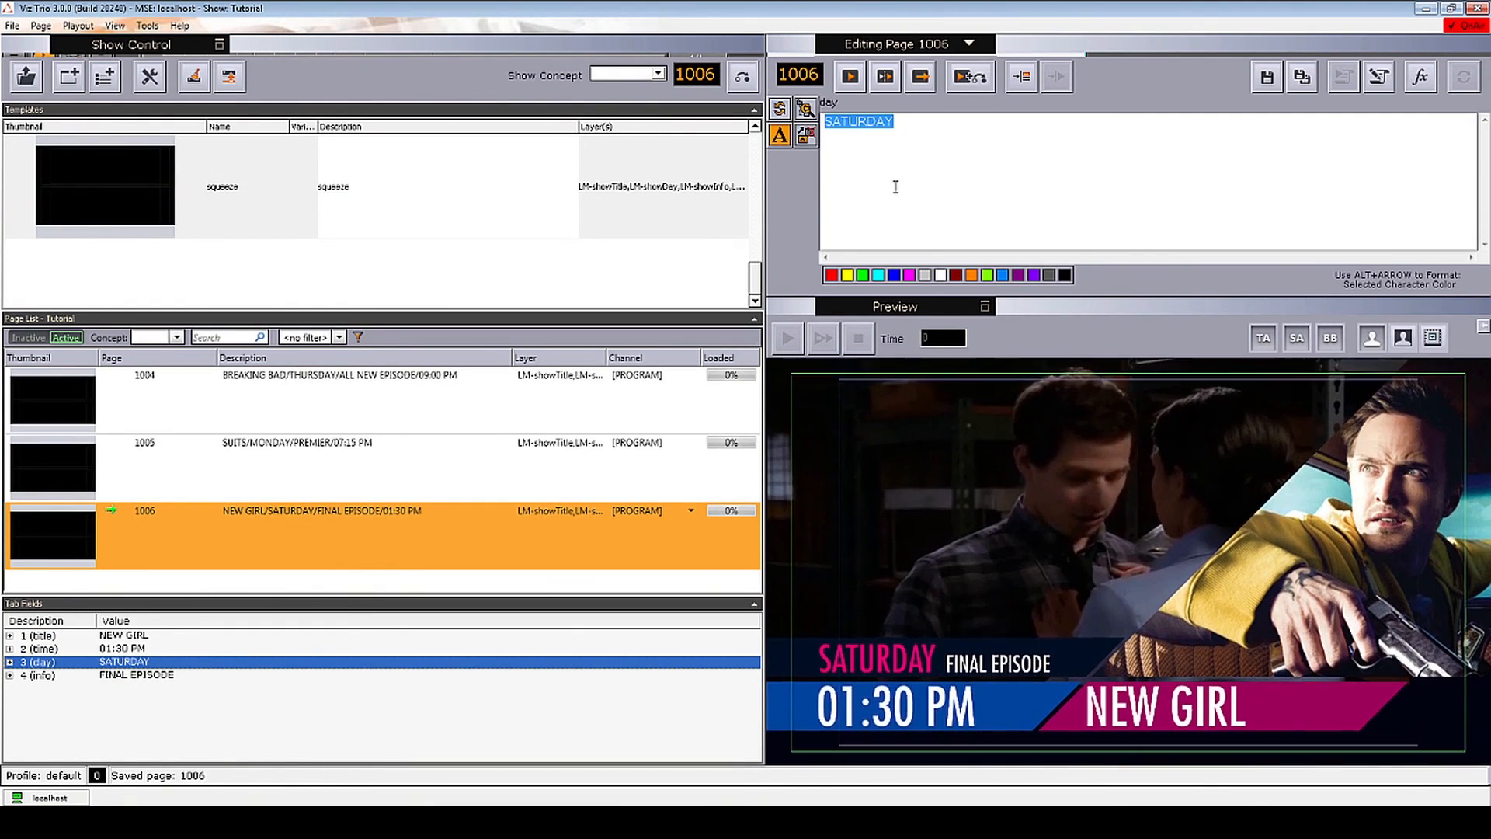
Step: Overwrite the day field of page 1006 with 'SUNDAY', replacing SATURDAY
text(SUNDAY)
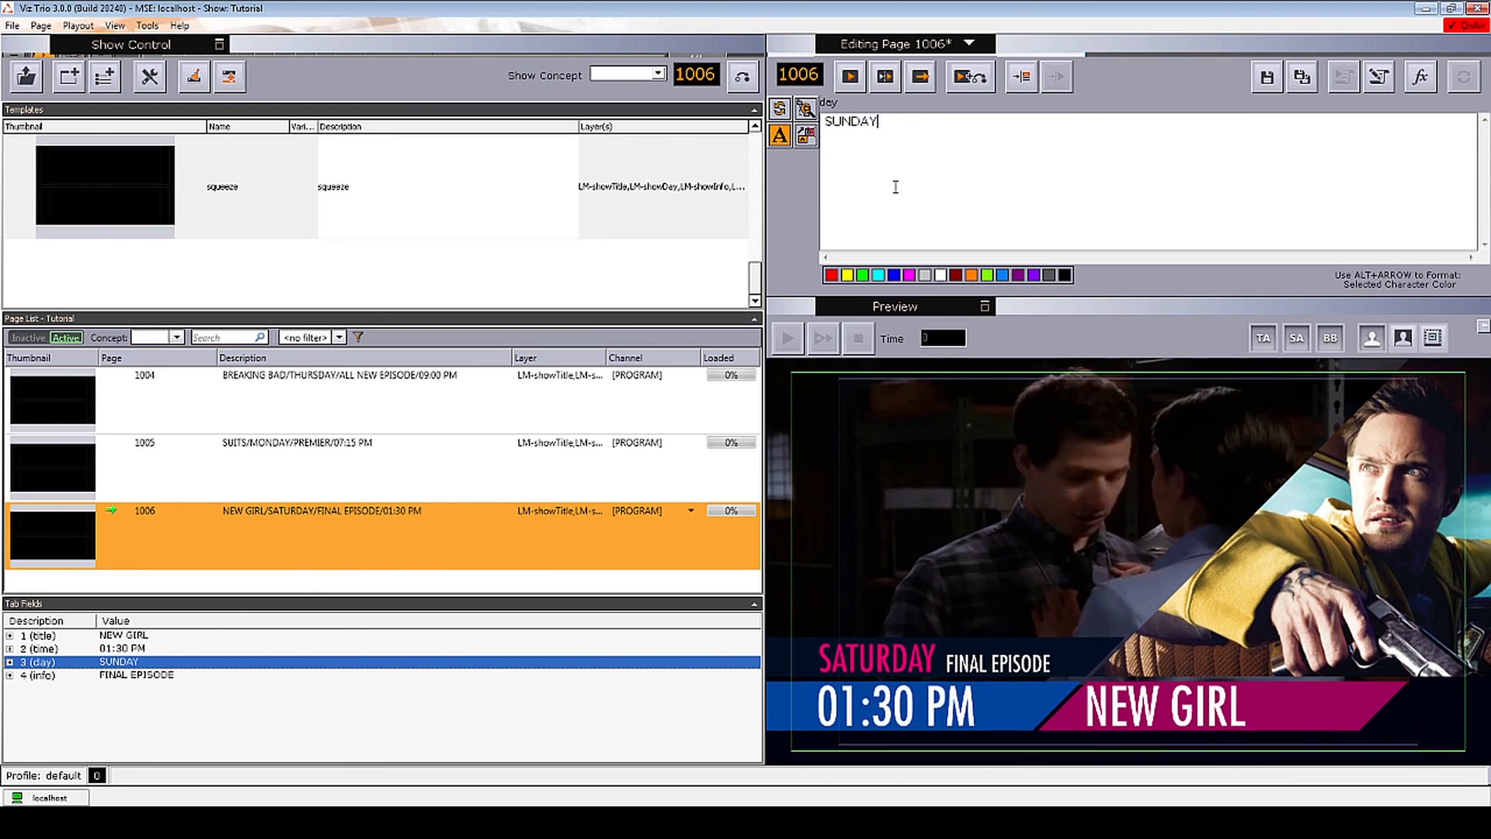